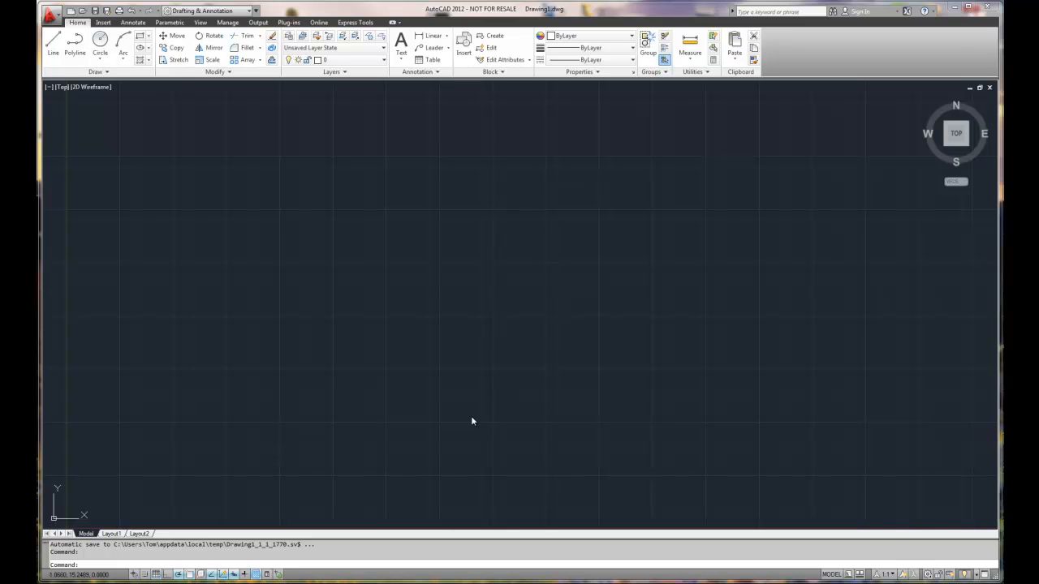
pyautogui.moveTo(424, 366)
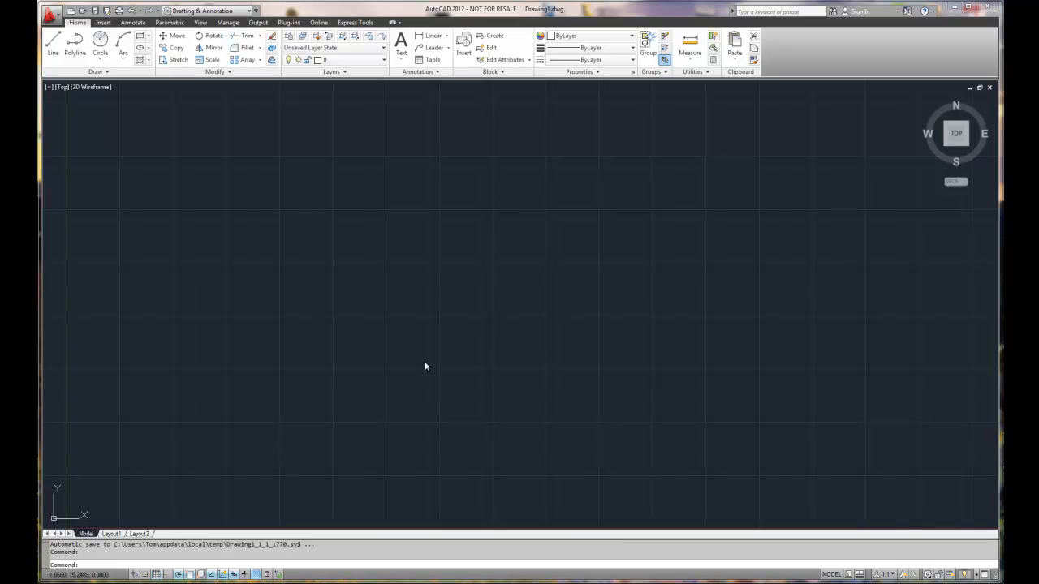
pyautogui.moveTo(137, 101)
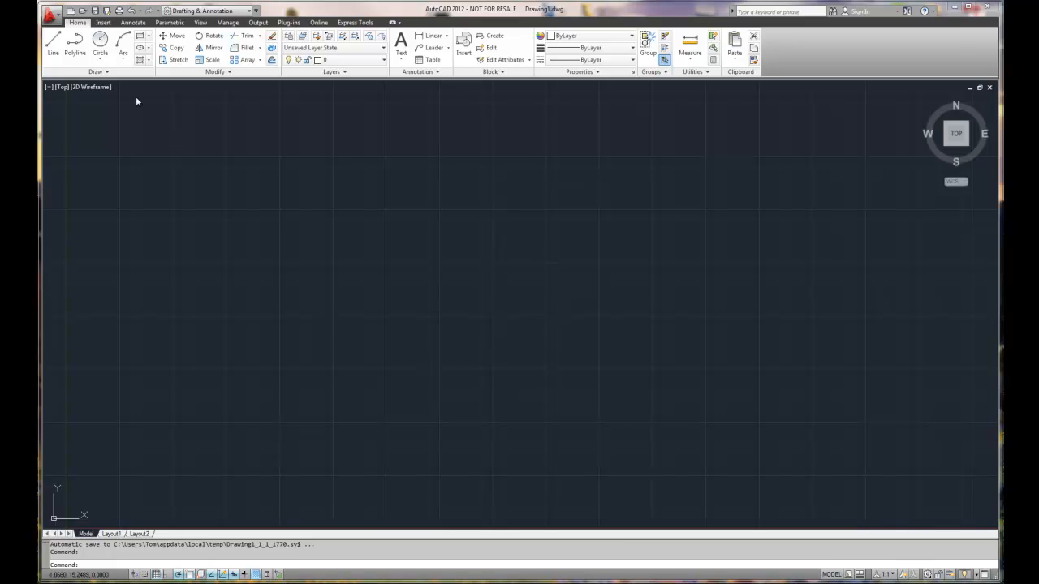
# - Browse the Annotate, Insert and Online ribbon tabs, ending on Express Tools
pyautogui.click(51, 12)
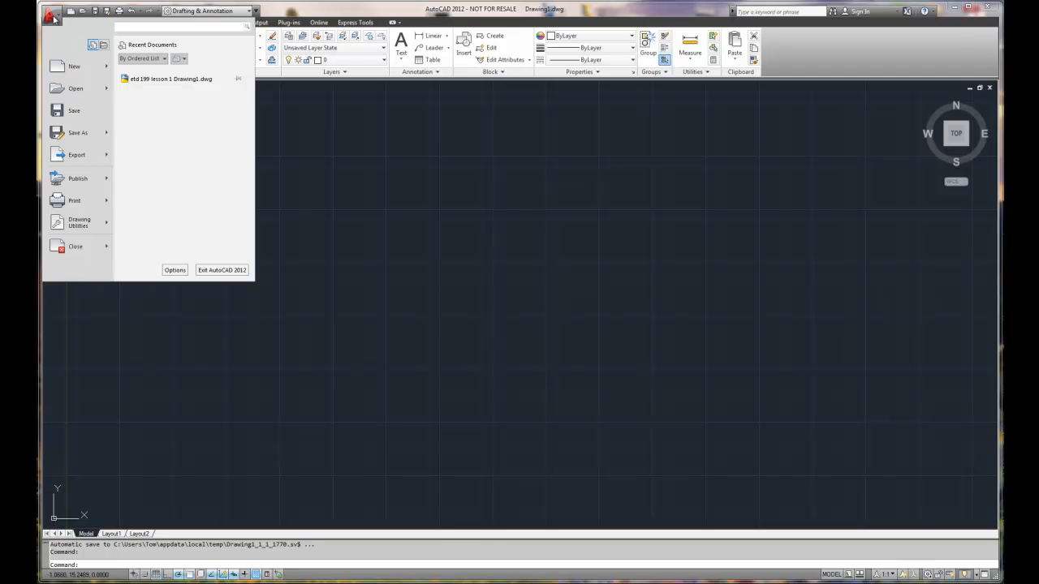
pyautogui.moveTo(77, 154)
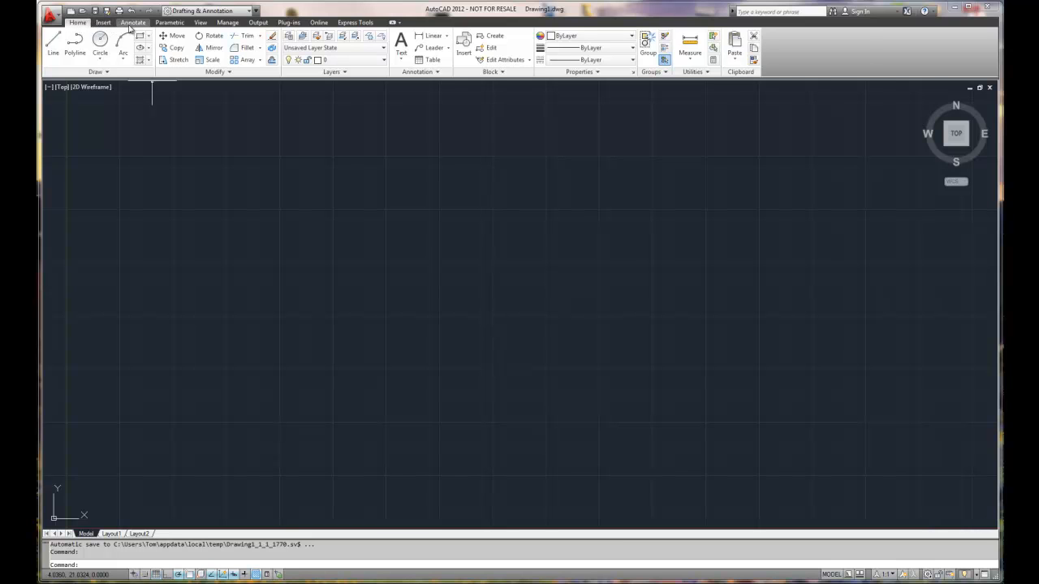
pyautogui.click(133, 22)
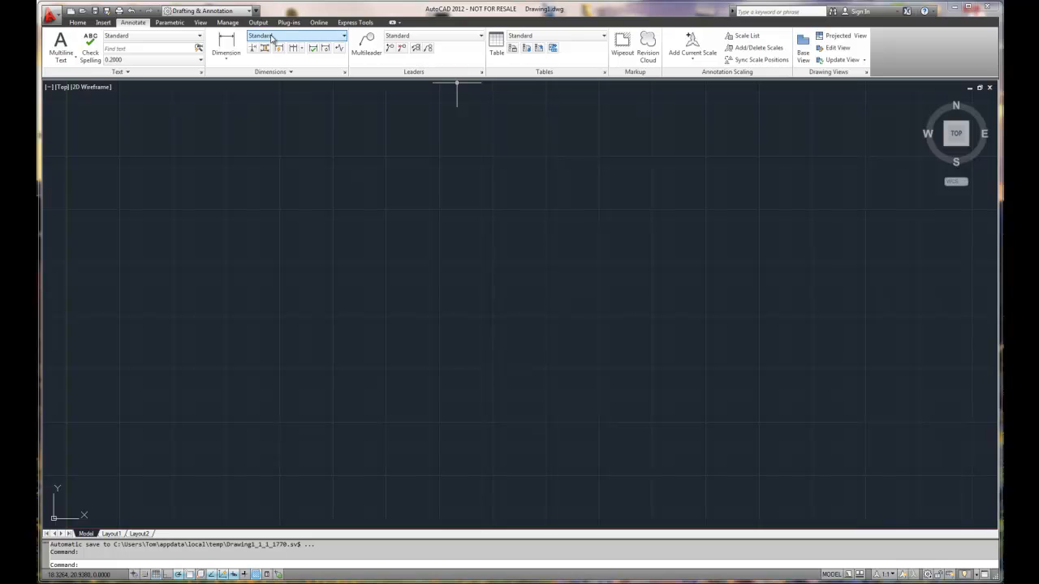
pyautogui.click(103, 22)
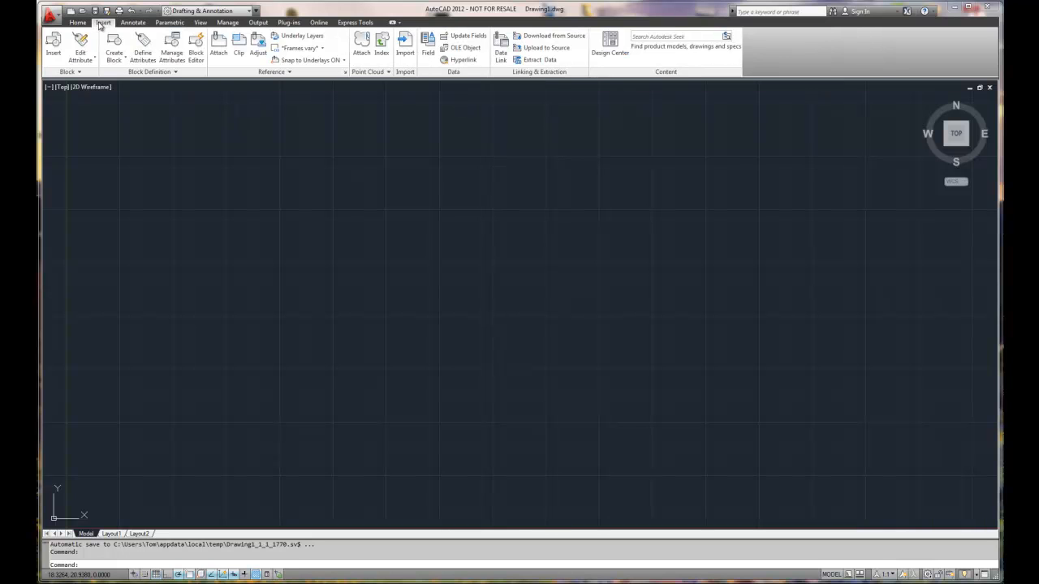
pyautogui.moveTo(171, 48)
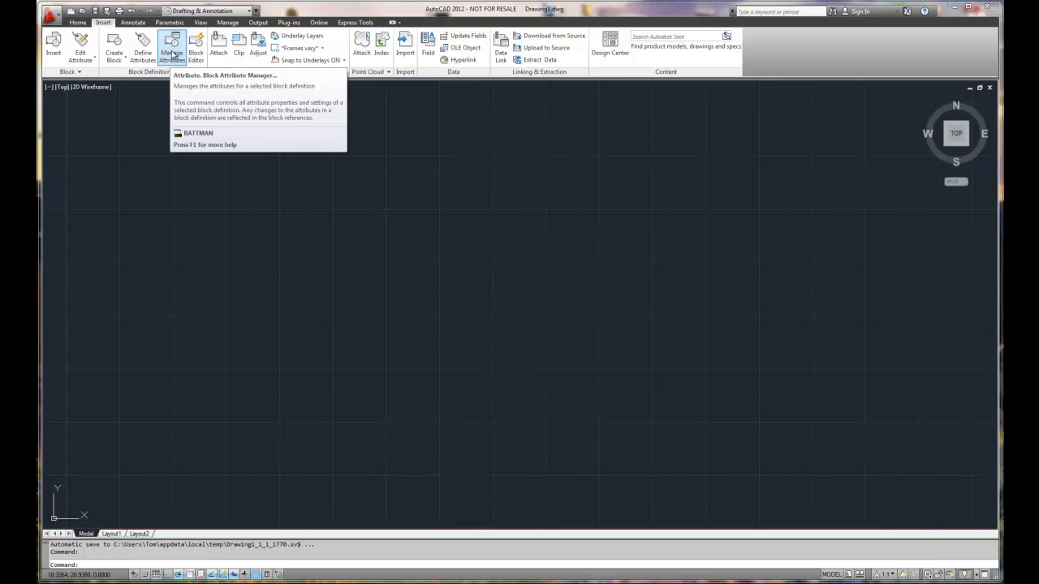
pyautogui.click(318, 22)
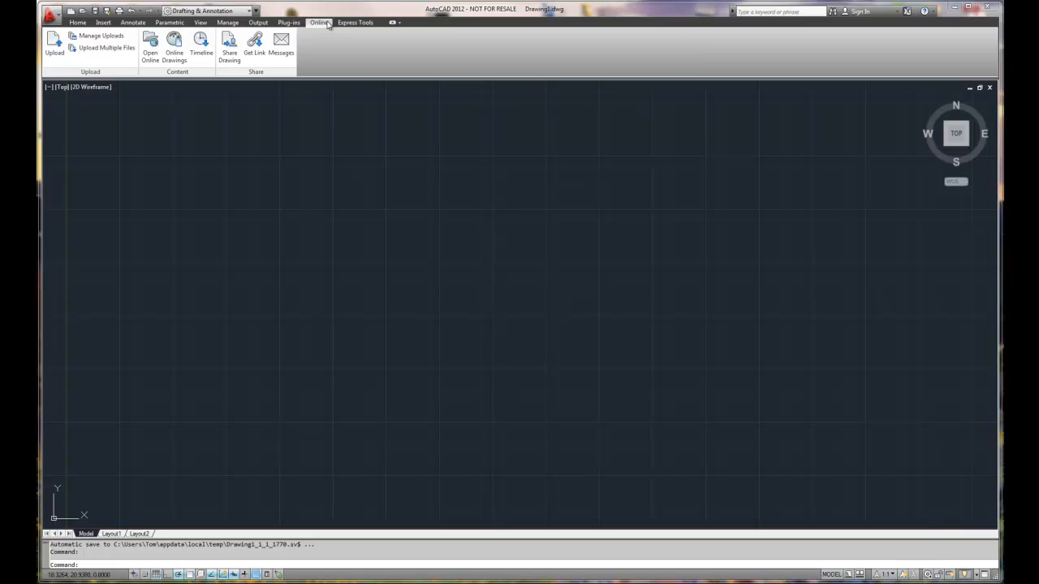
pyautogui.click(356, 22)
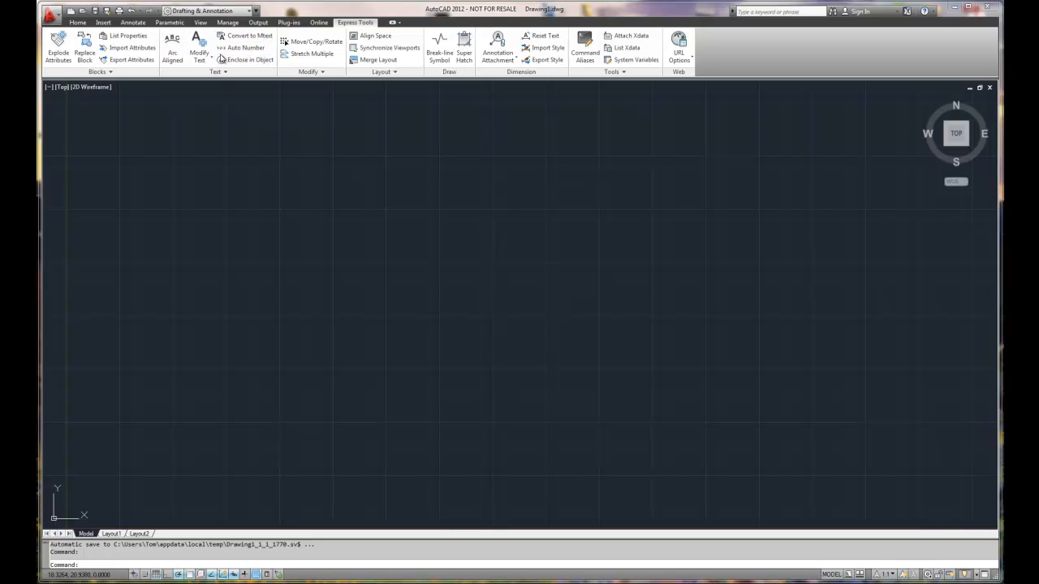
pyautogui.moveTo(241, 47)
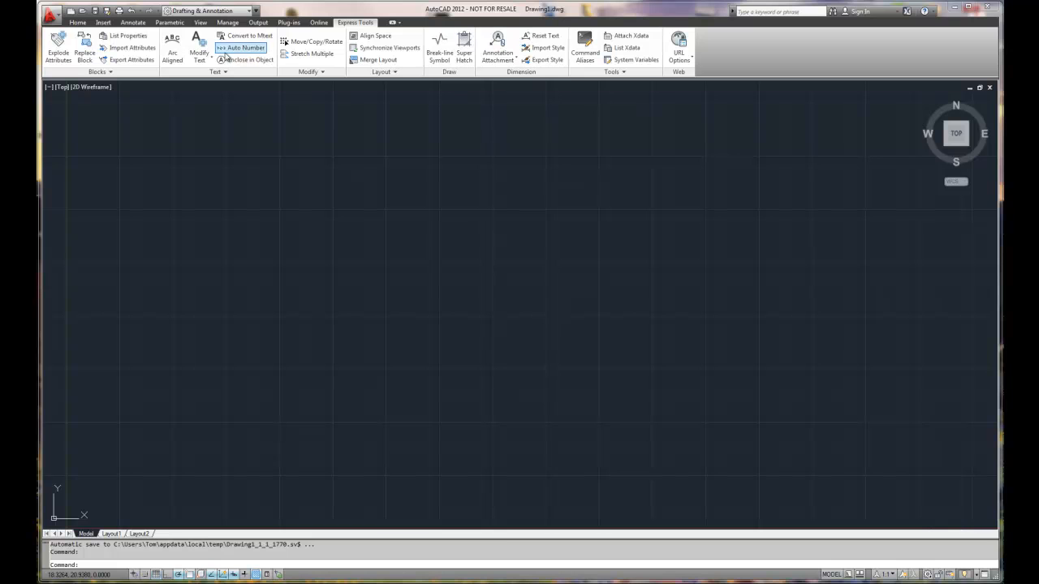
pyautogui.moveTo(439, 44)
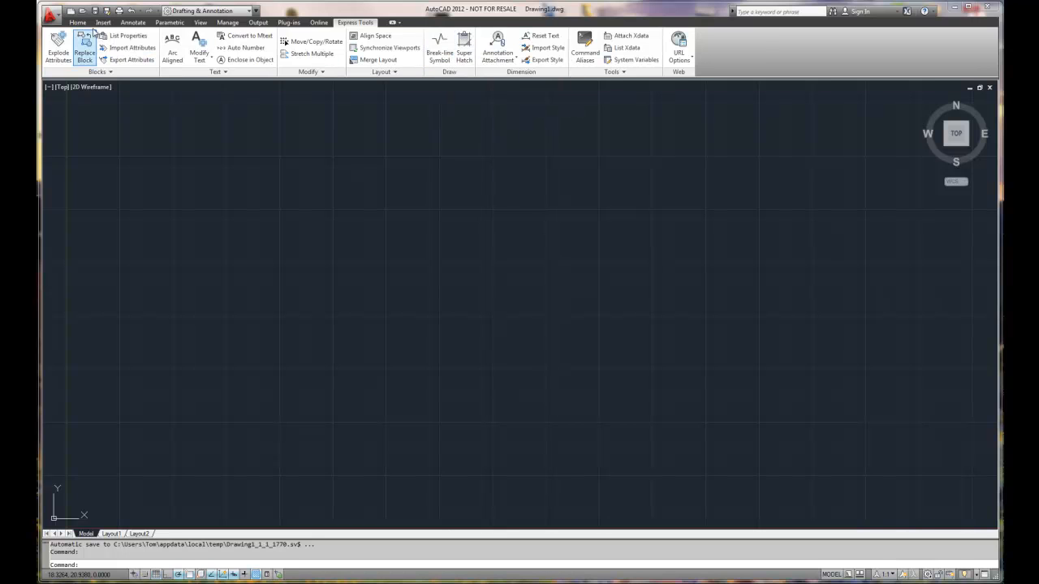
# - Switch the ribbon back to the Home tab's drawing and editing commands
pyautogui.click(78, 22)
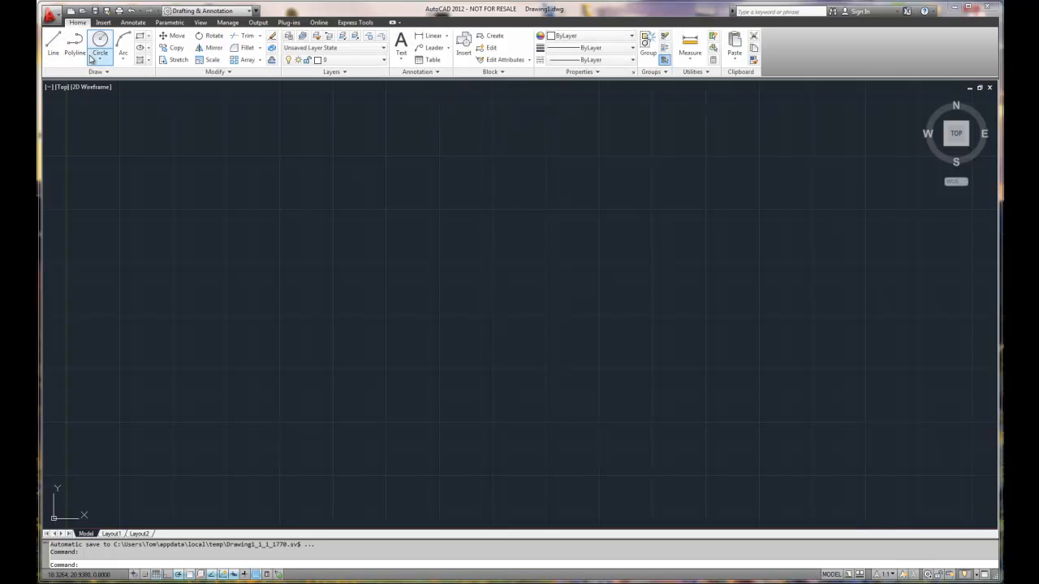
pyautogui.moveTo(506, 302)
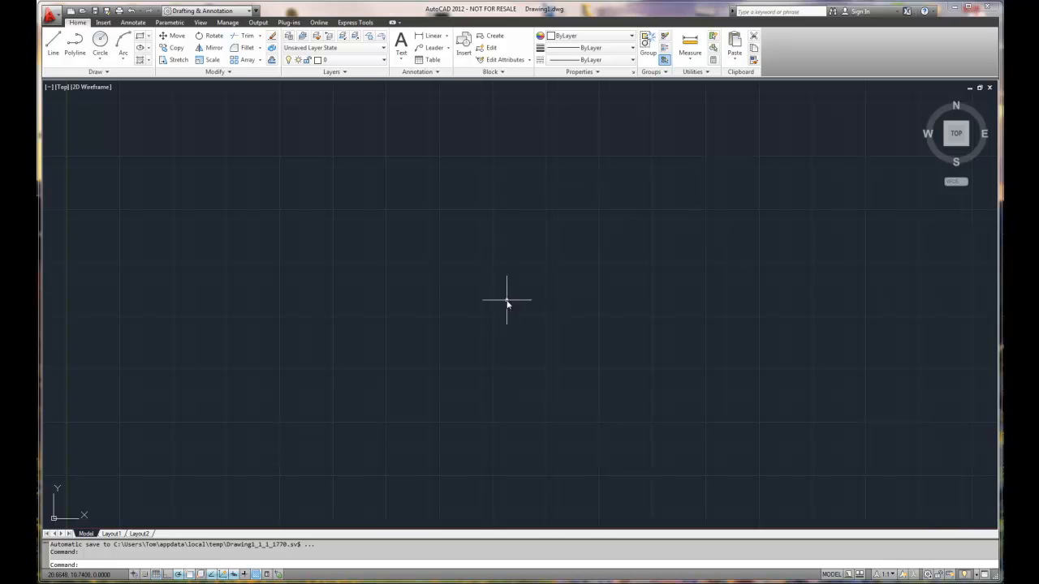
pyautogui.moveTo(903, 152)
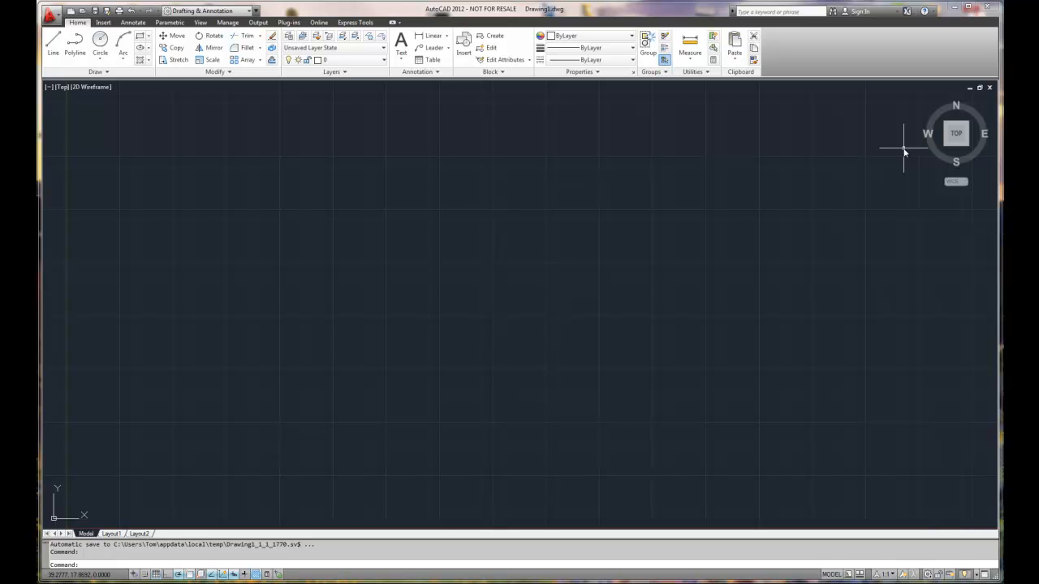
pyautogui.moveTo(899, 156)
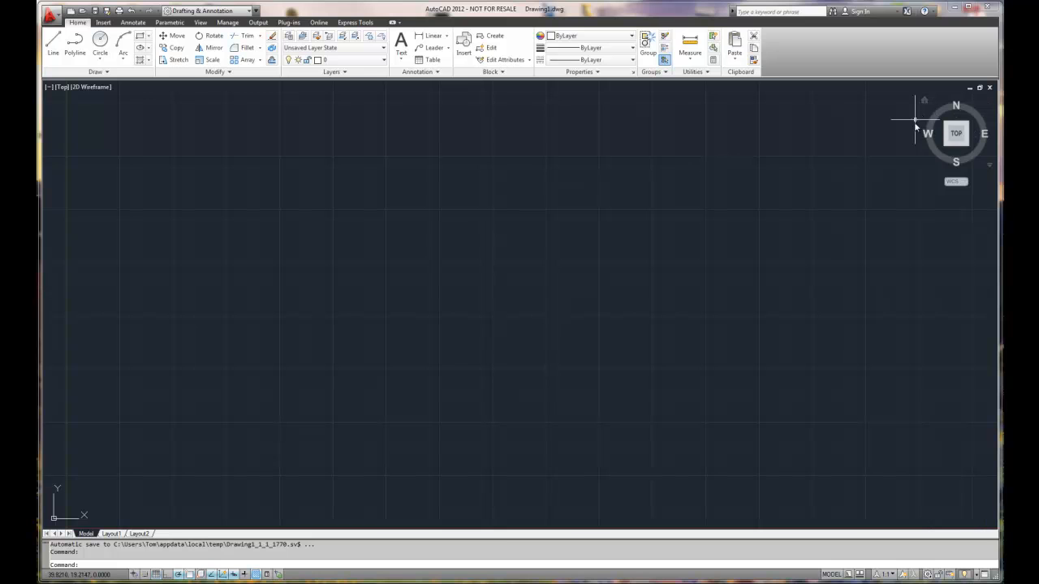
pyautogui.moveTo(342, 428)
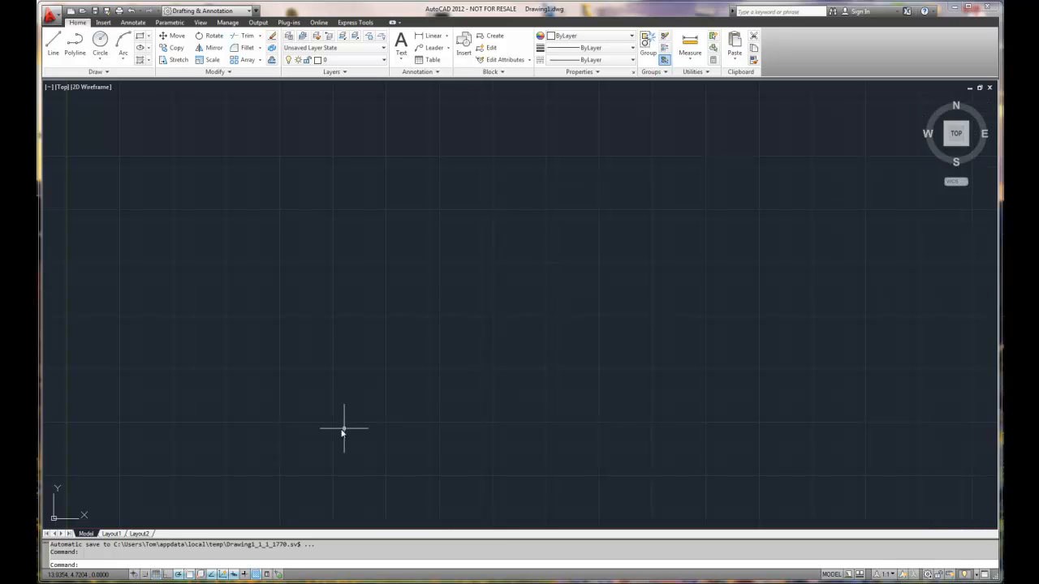
pyautogui.moveTo(119, 431)
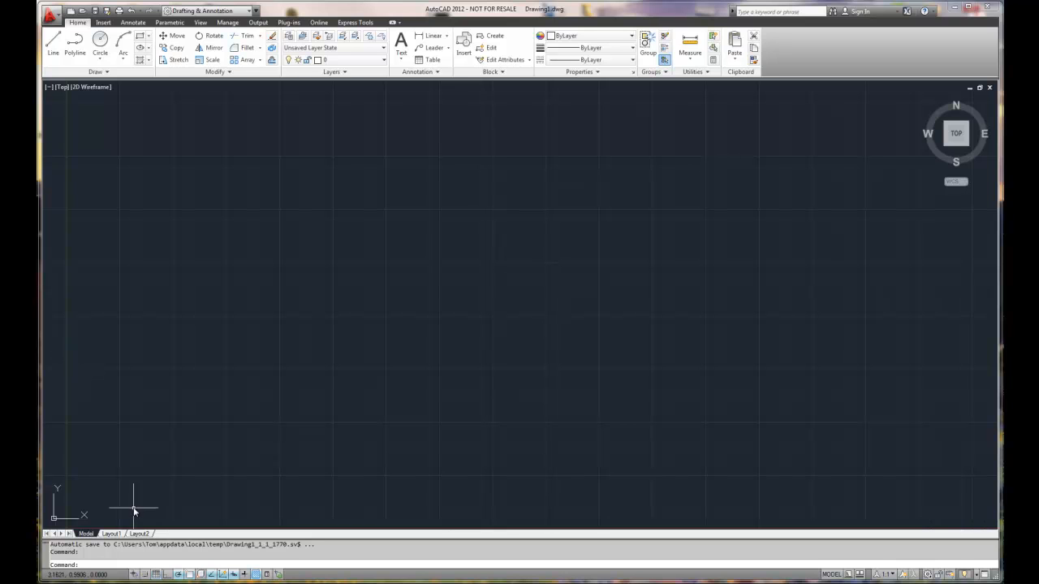
pyautogui.moveTo(238, 503)
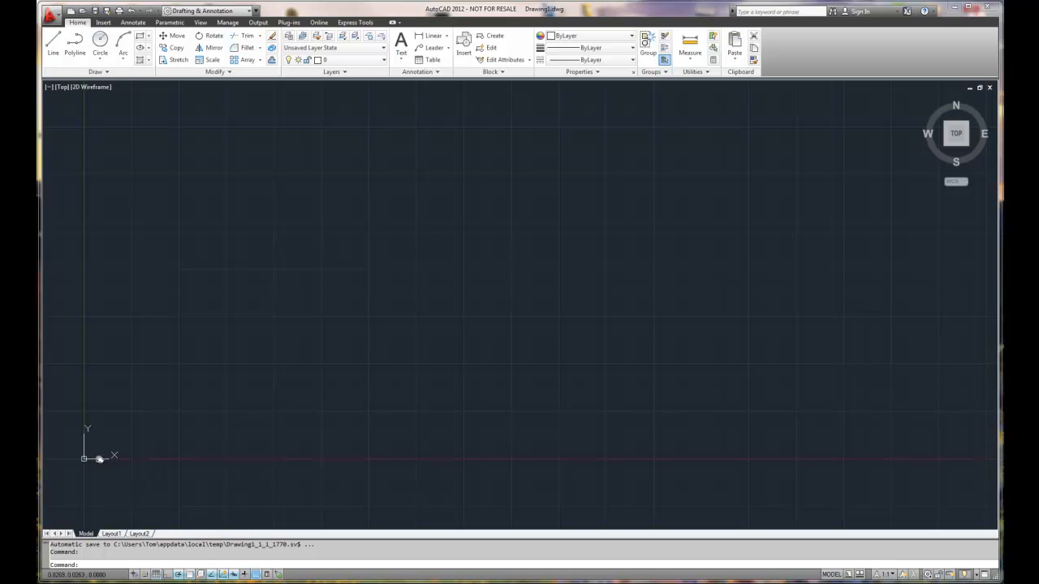
pyautogui.moveTo(215, 464)
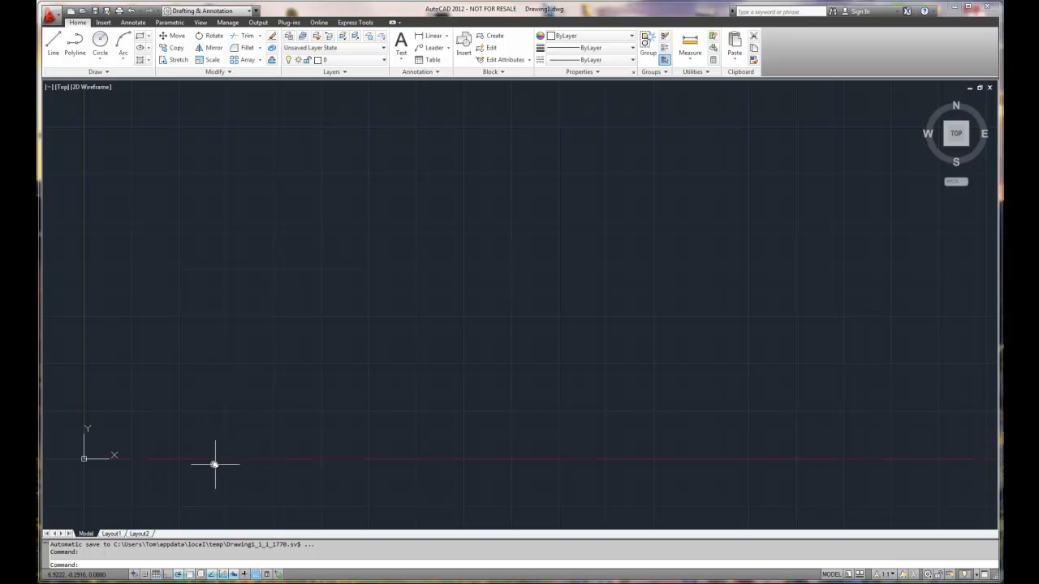
pyautogui.moveTo(81, 394)
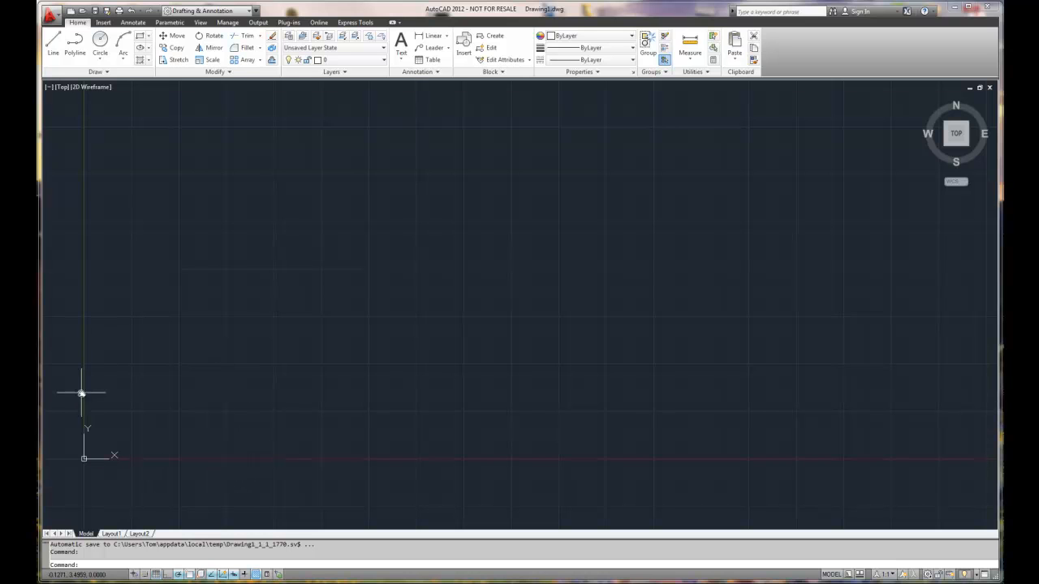
pyautogui.moveTo(79, 487)
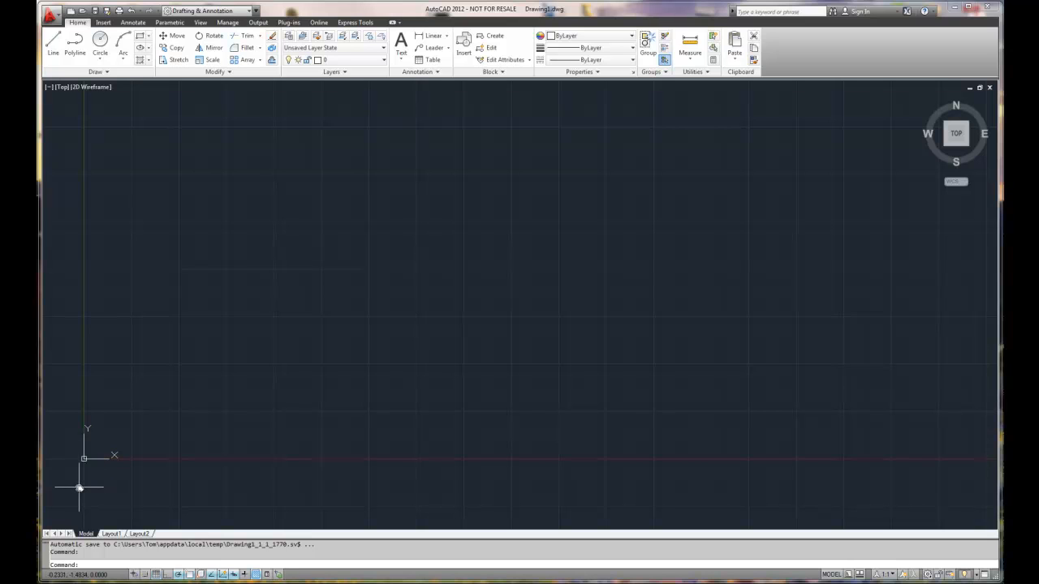
pyautogui.moveTo(199, 487)
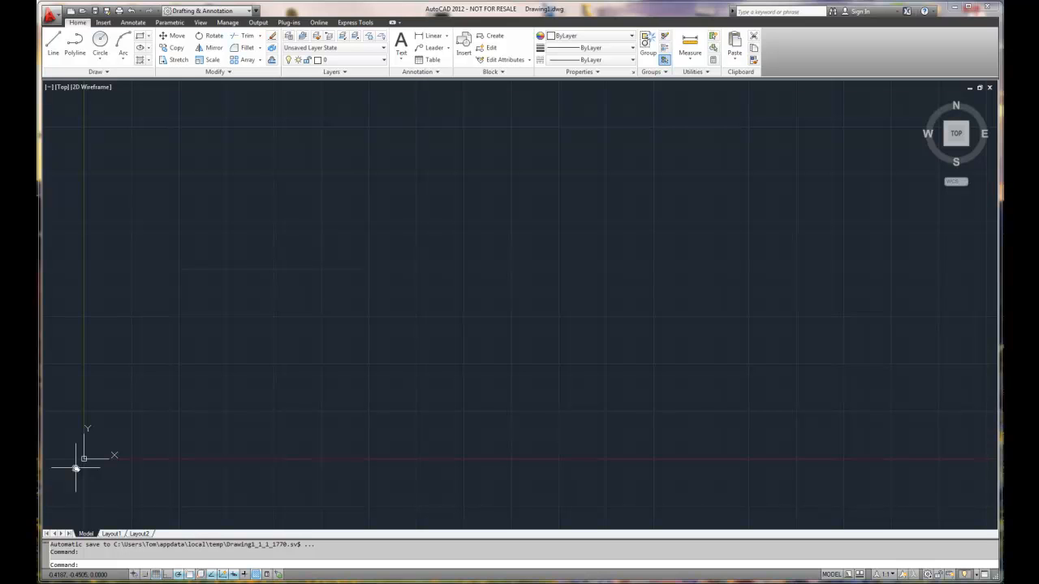
pyautogui.moveTo(84, 514)
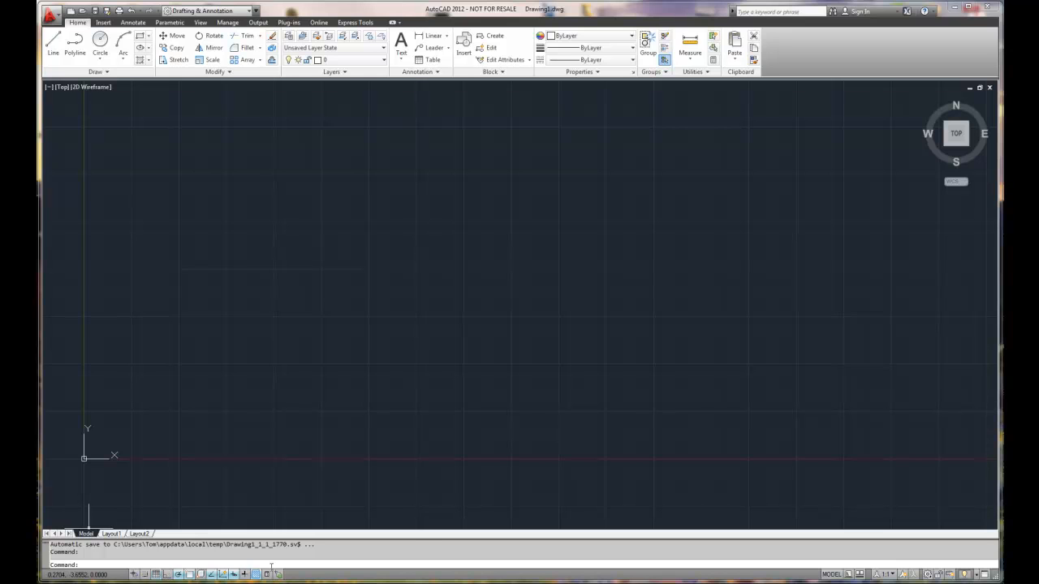
pyautogui.moveTo(263, 550)
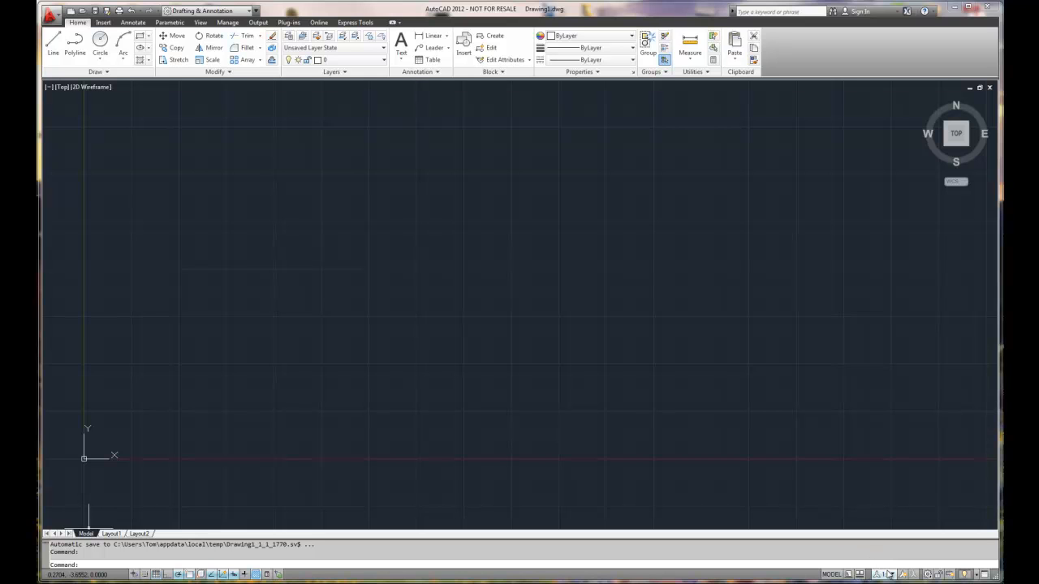
pyautogui.moveTo(891, 574)
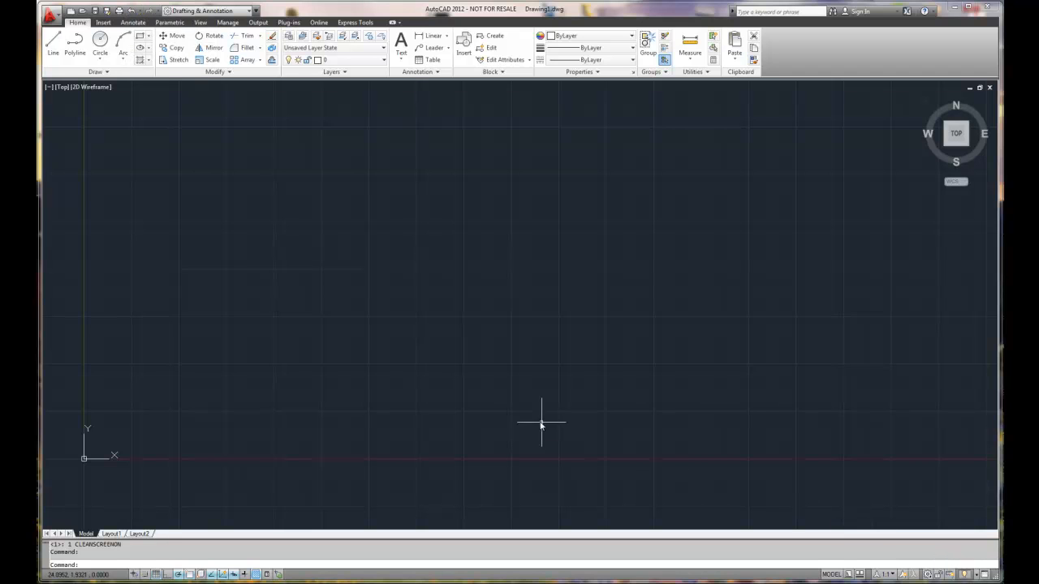
pyautogui.moveTo(539, 423)
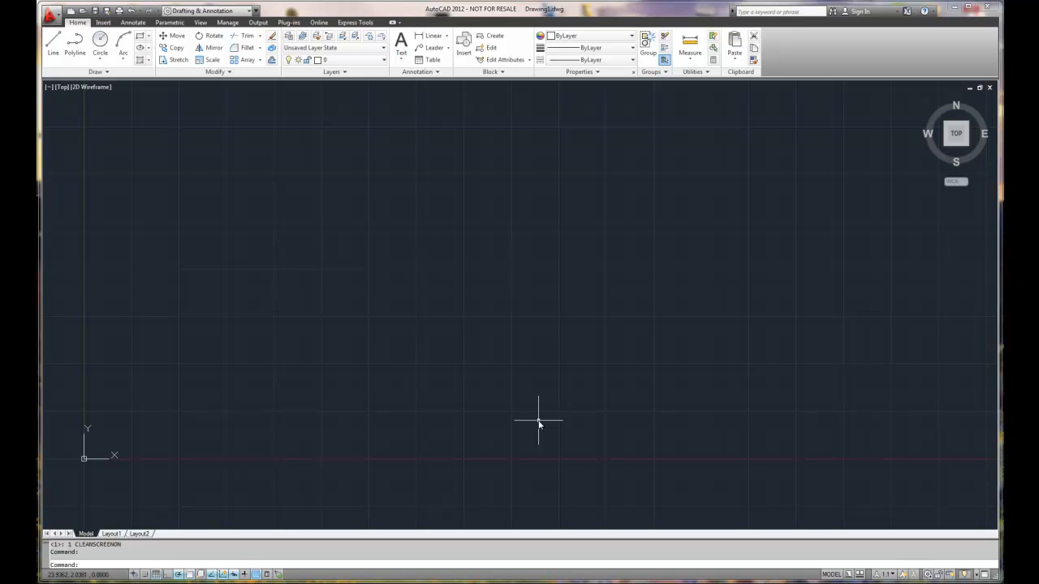
pyautogui.moveTo(493, 393)
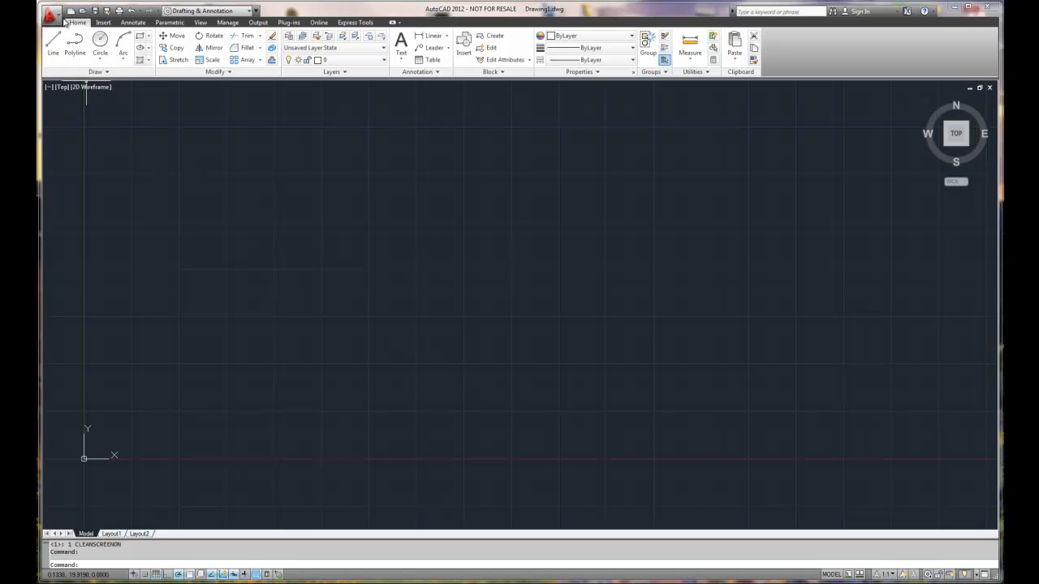
# - Open the Drawing Units dialog from the application menu's Drawing Utilities
pyautogui.click(50, 10)
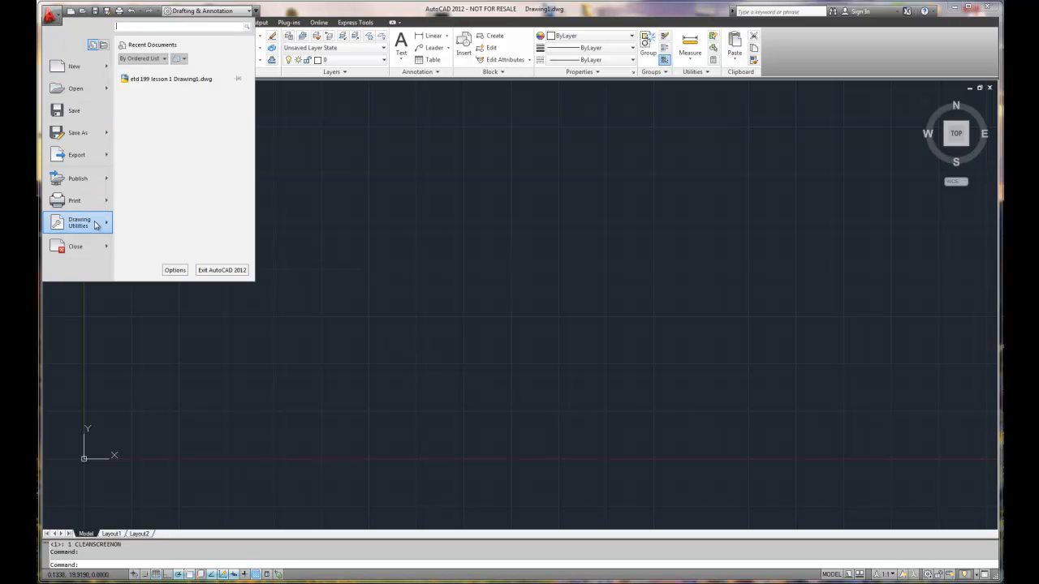
pyautogui.click(79, 222)
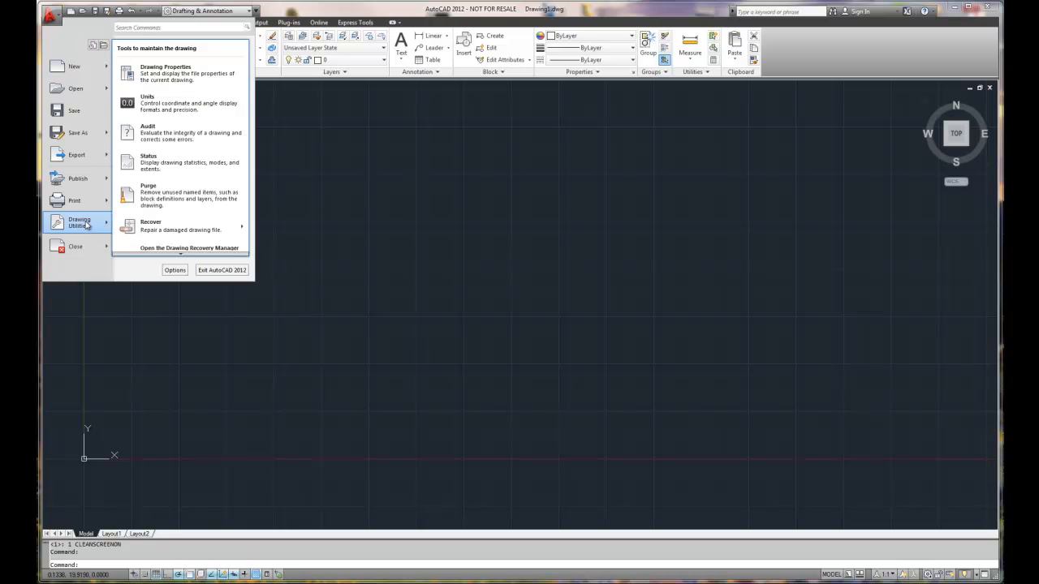
pyautogui.moveTo(154, 132)
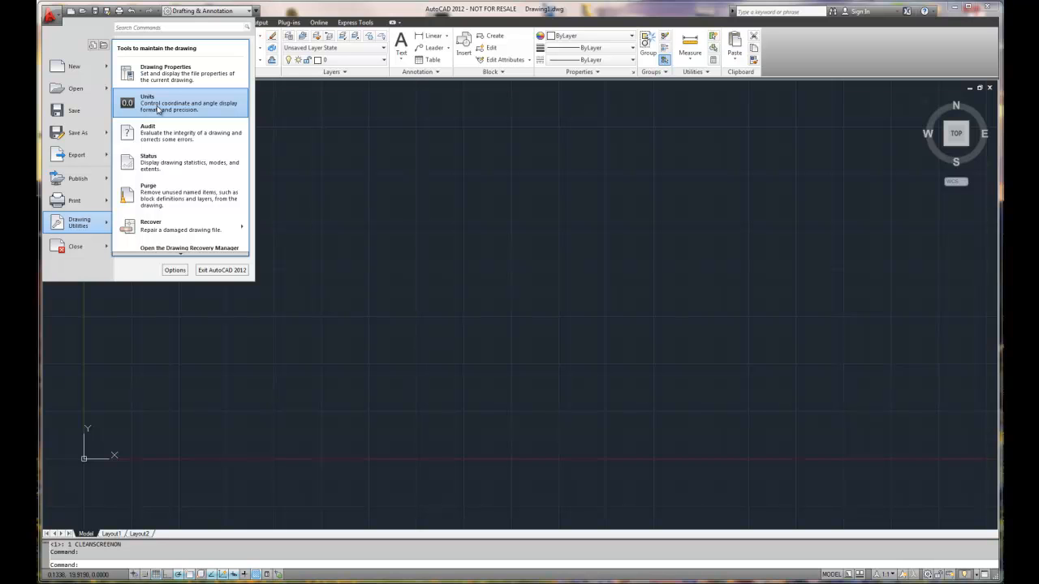
pyautogui.click(148, 103)
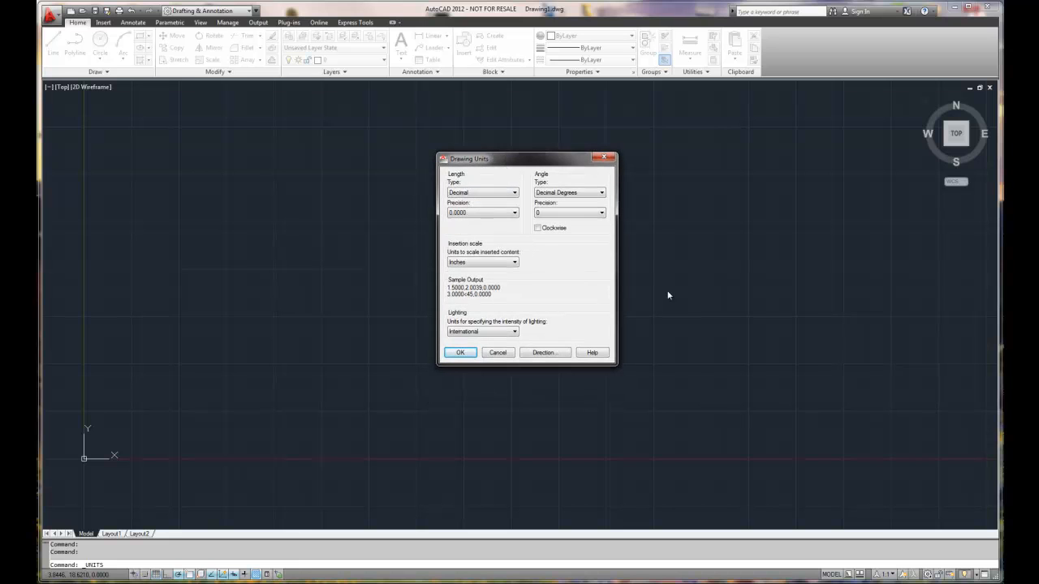
pyautogui.moveTo(668, 293)
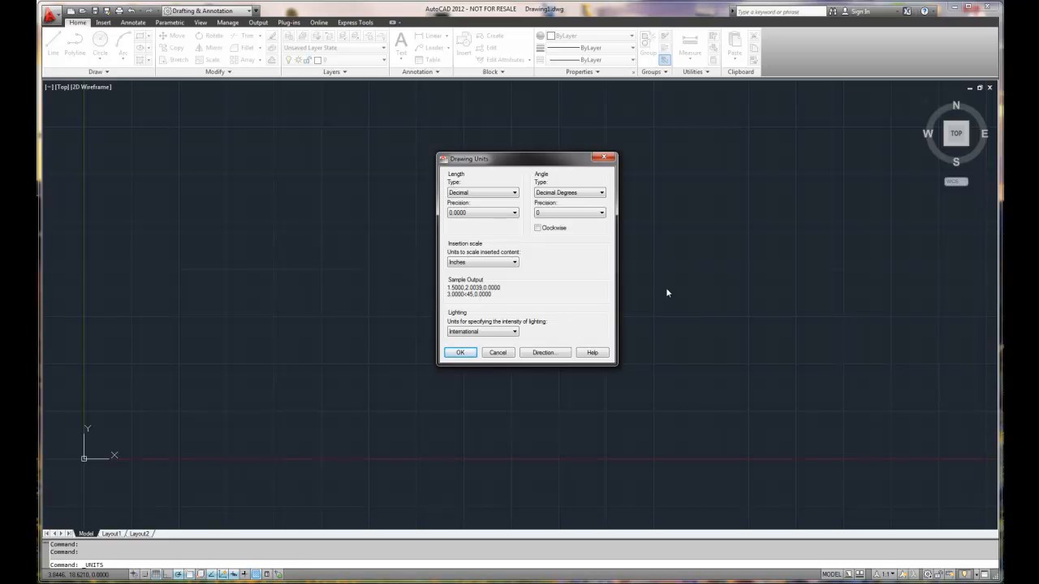
pyautogui.moveTo(618, 283)
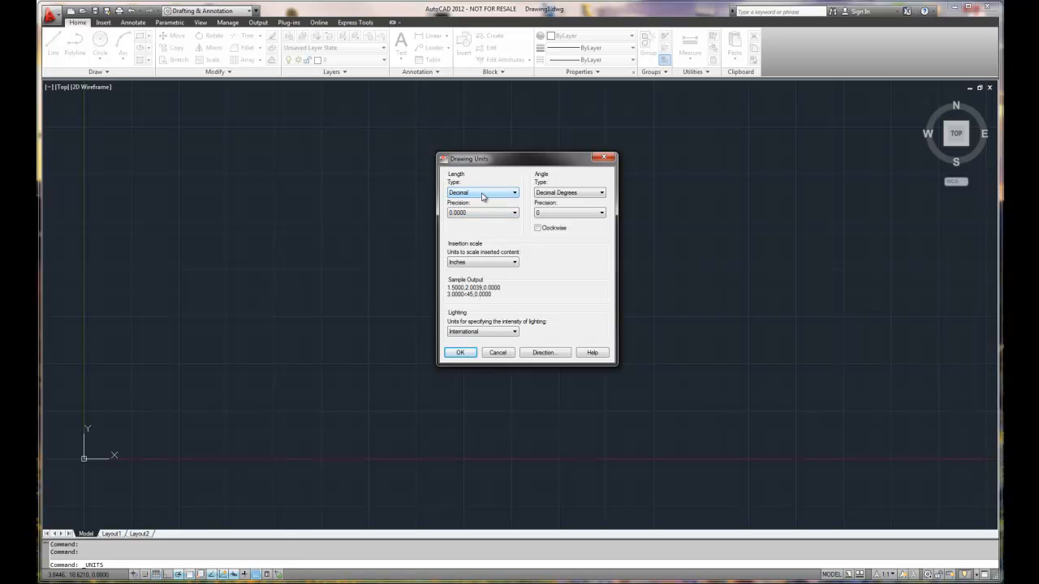
pyautogui.moveTo(482, 192)
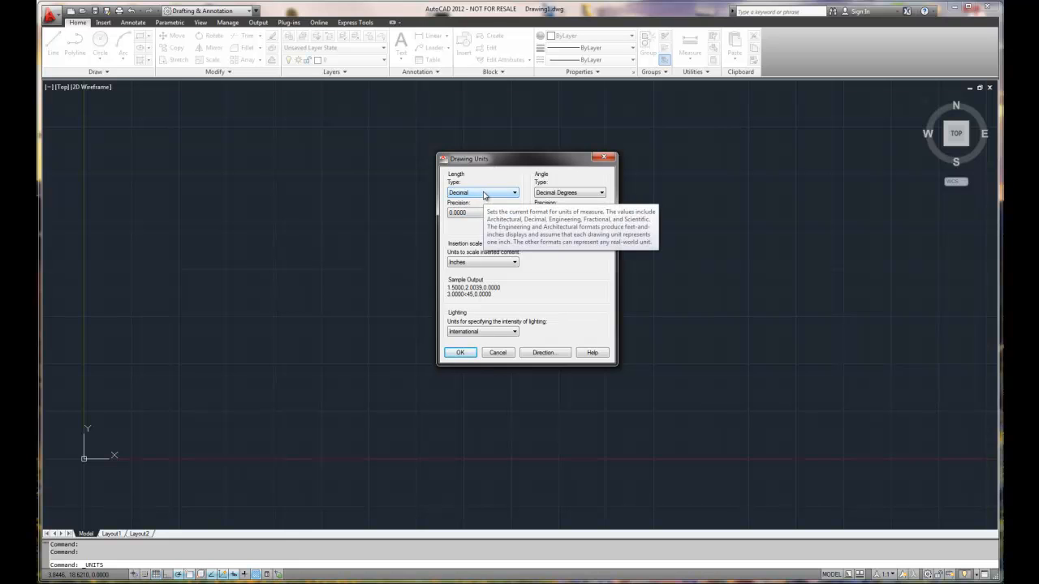
# - Preview the Architectural, Engineering, Scientific and Fractional length types
pyautogui.click(513, 192)
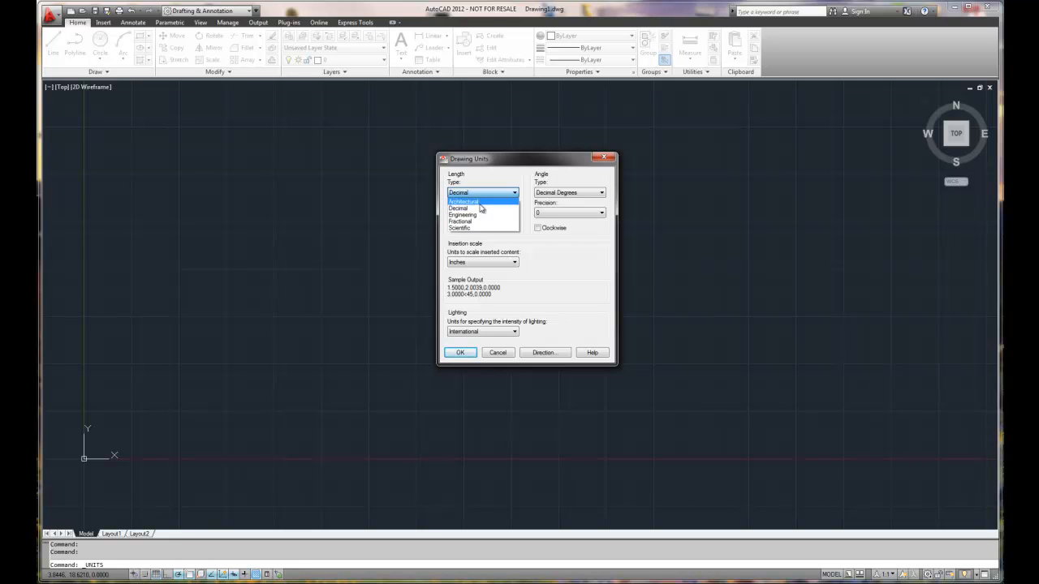
pyautogui.click(464, 201)
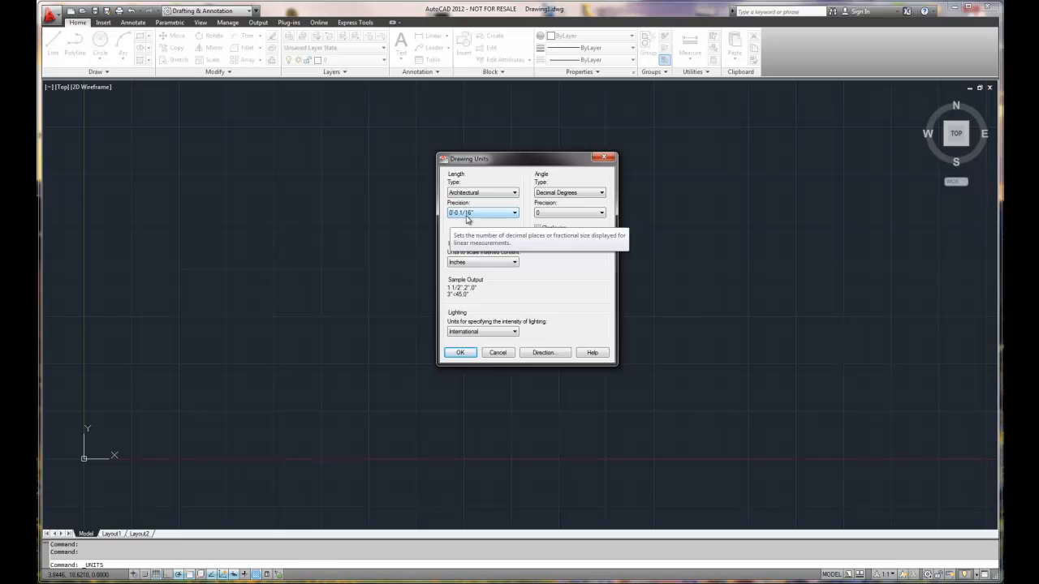
pyautogui.click(514, 192)
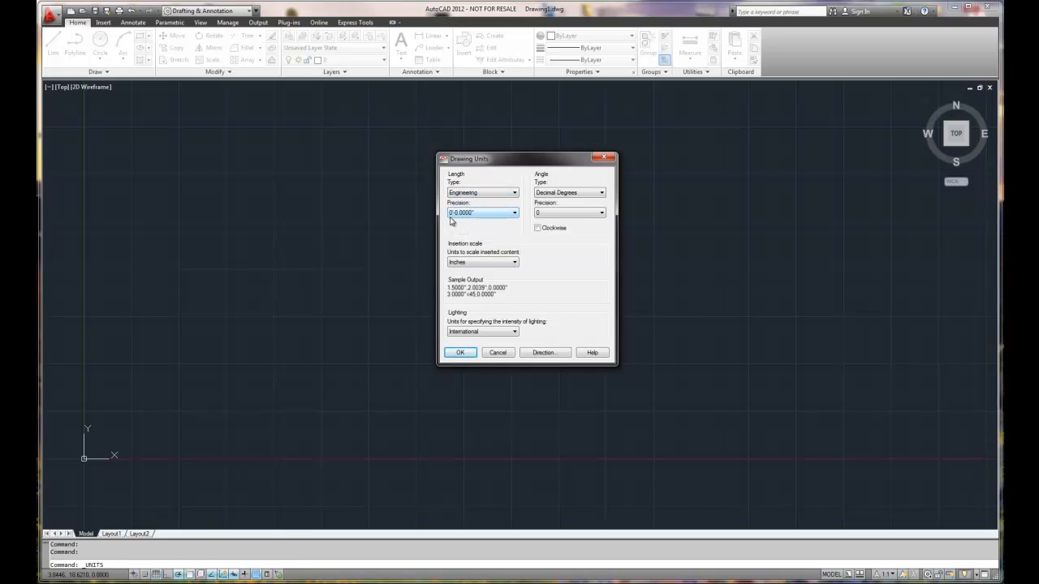
pyautogui.moveTo(482, 212)
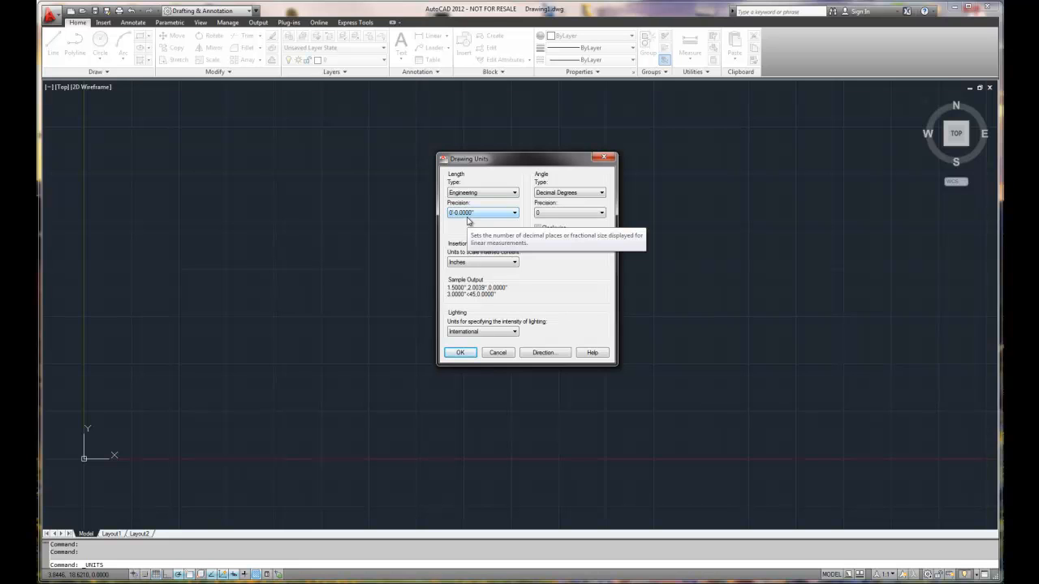
pyautogui.click(514, 193)
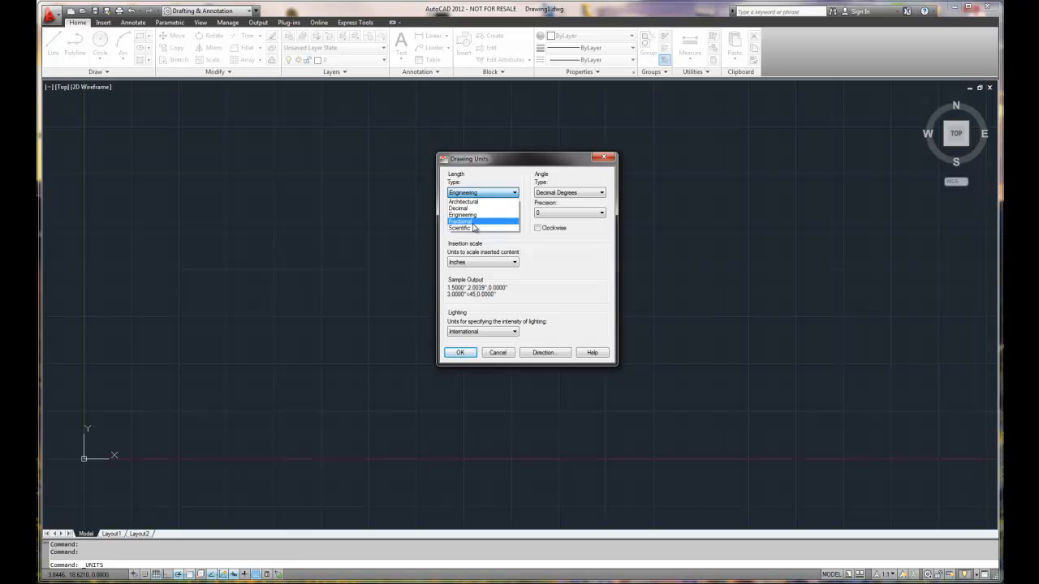
pyautogui.click(459, 227)
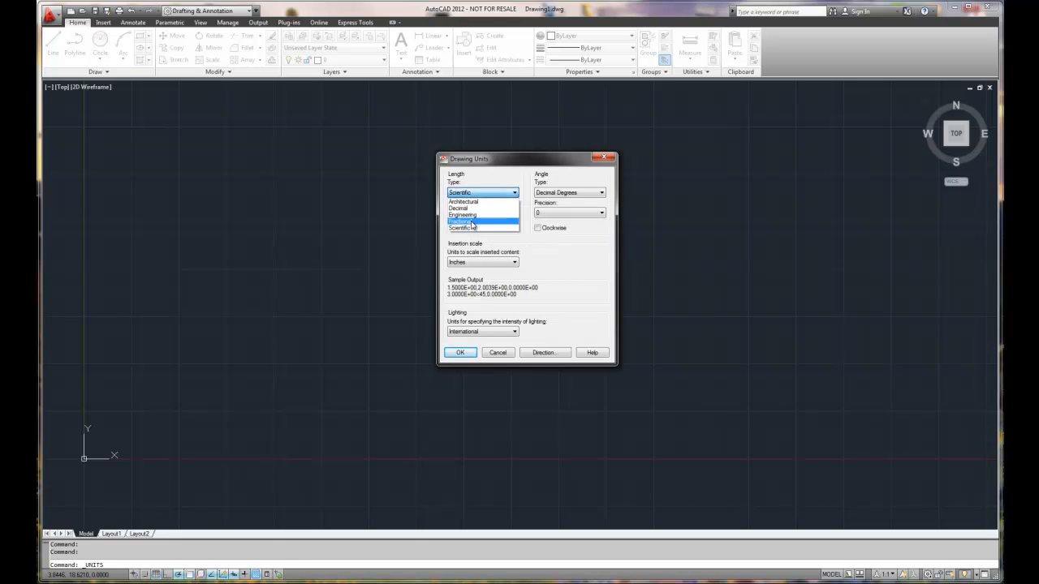
pyautogui.click(465, 220)
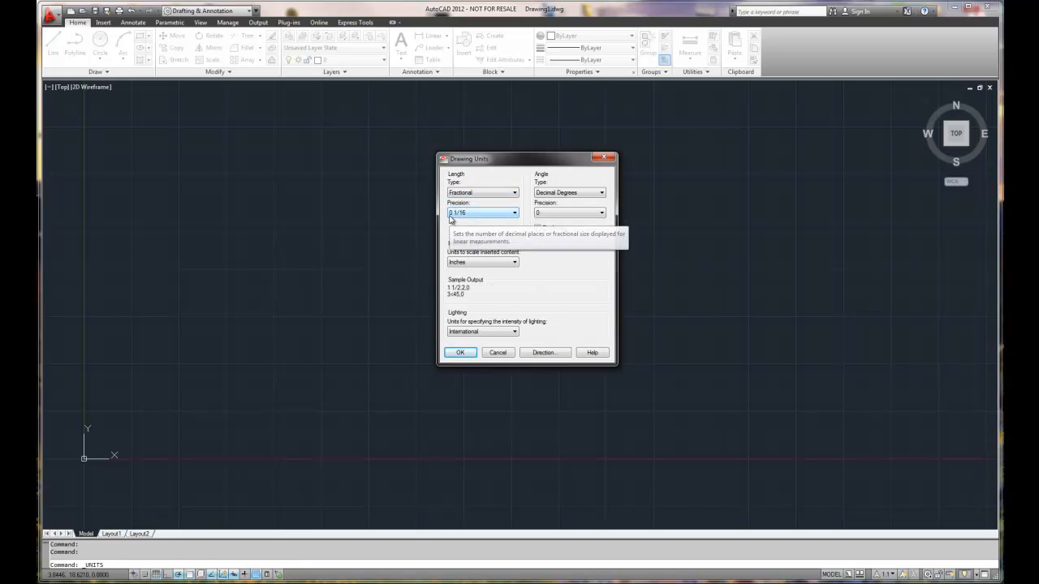
pyautogui.click(514, 193)
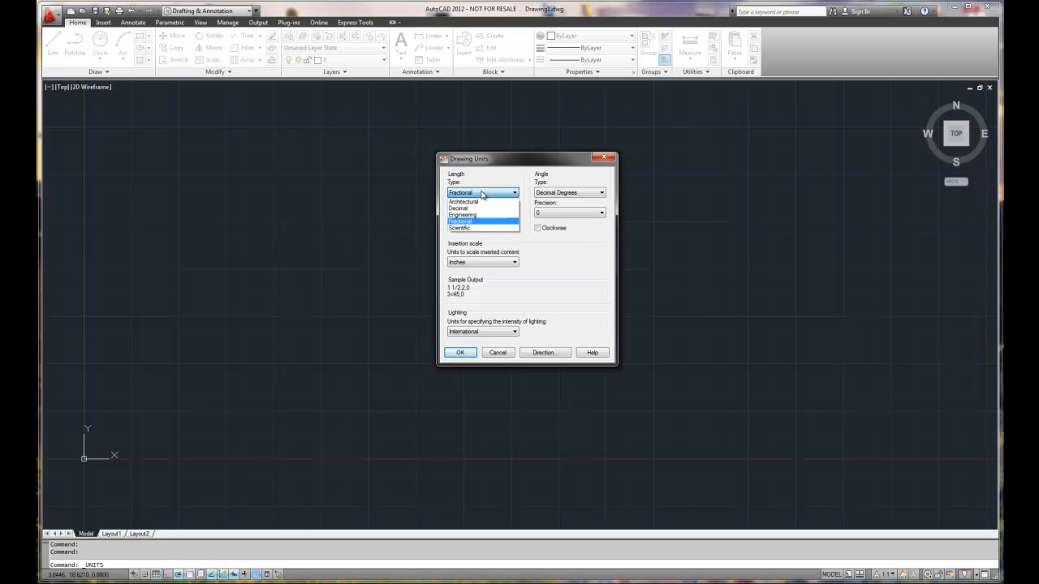
# - Set length type to Decimal with 0.00 precision
pyautogui.click(458, 209)
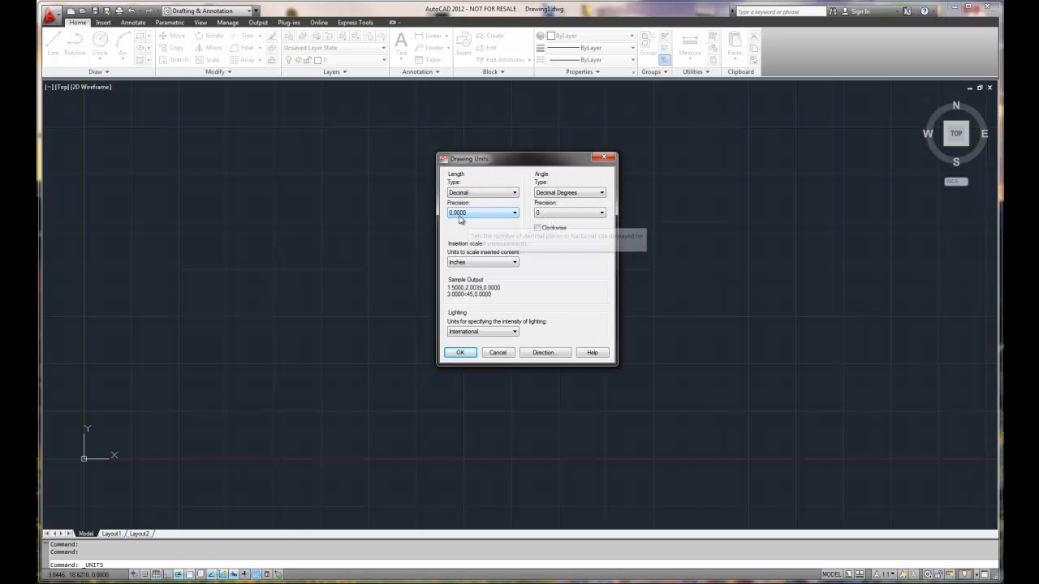
pyautogui.click(513, 212)
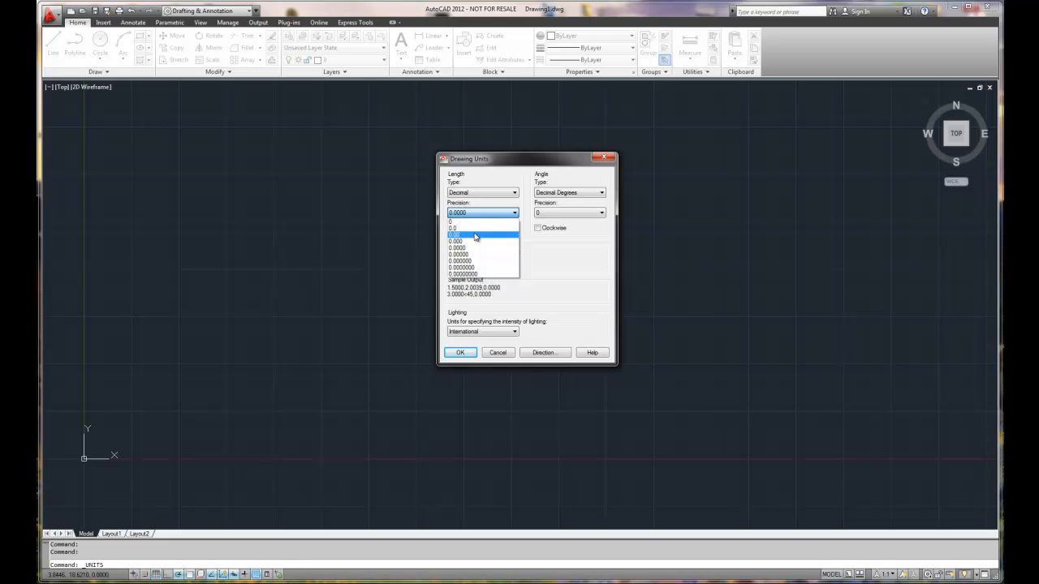
pyautogui.click(456, 234)
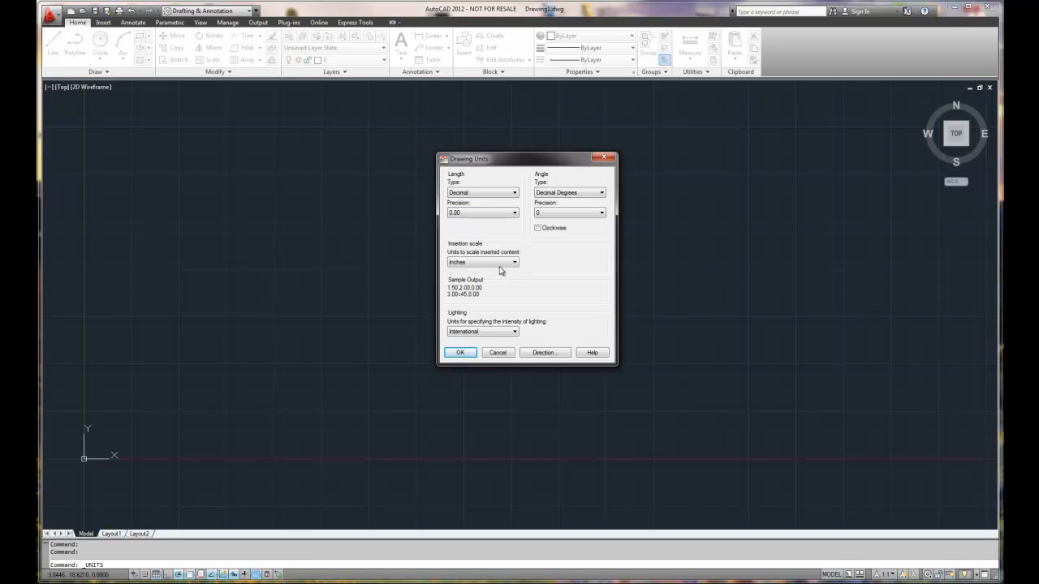
pyautogui.click(483, 212)
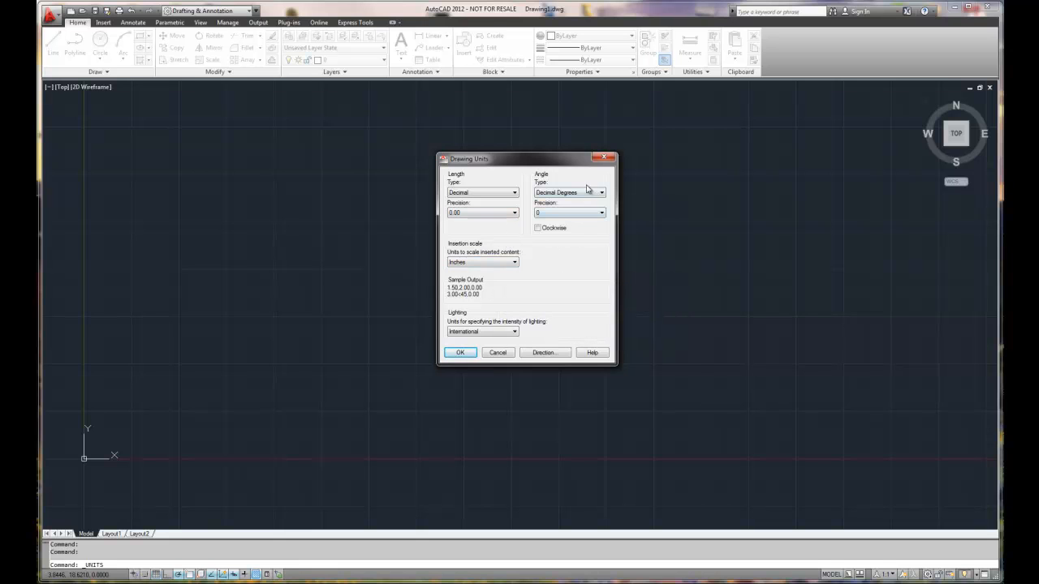
pyautogui.moveTo(568, 193)
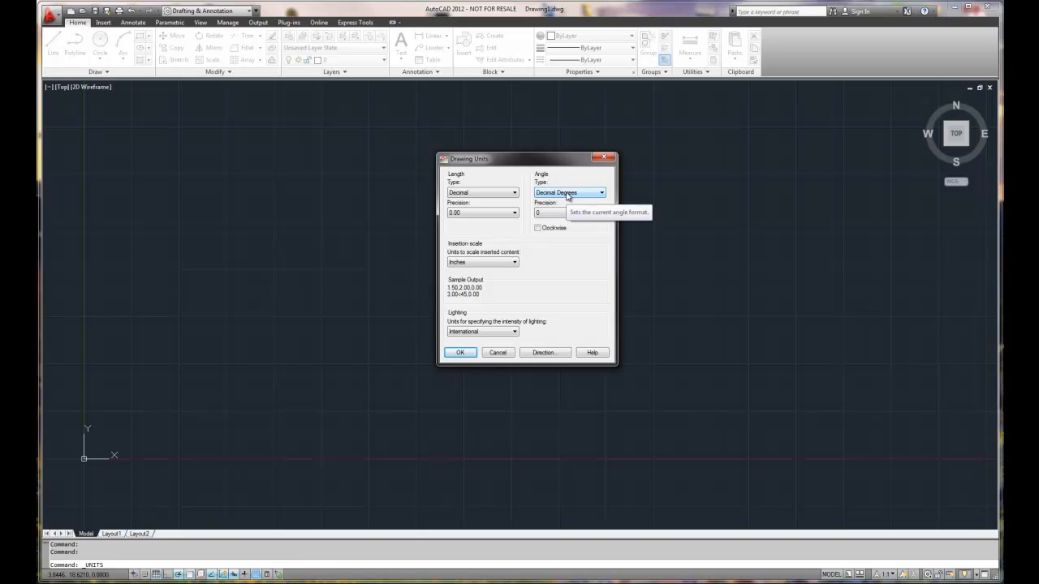
pyautogui.click(600, 192)
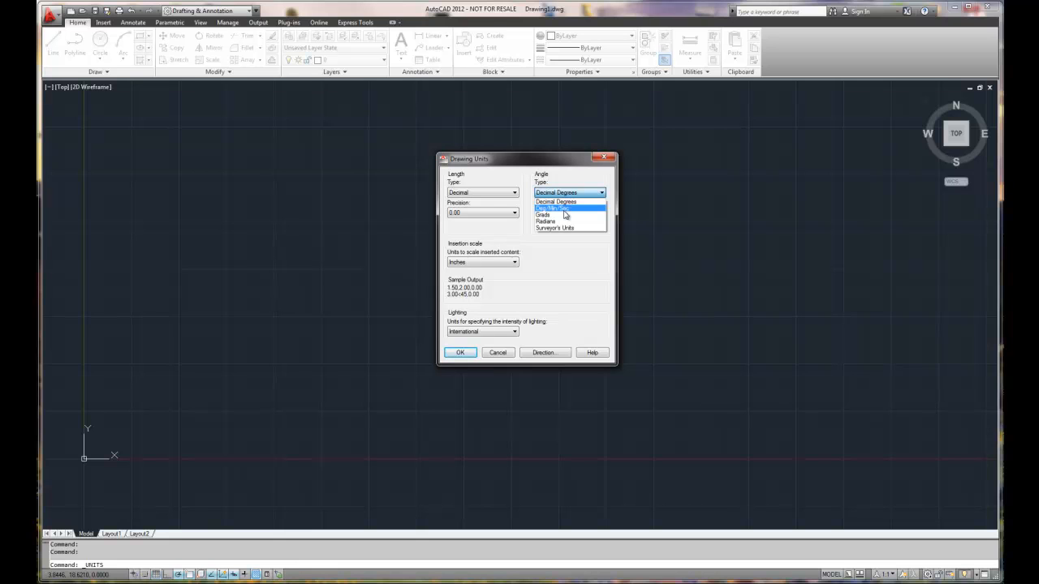
pyautogui.click(554, 209)
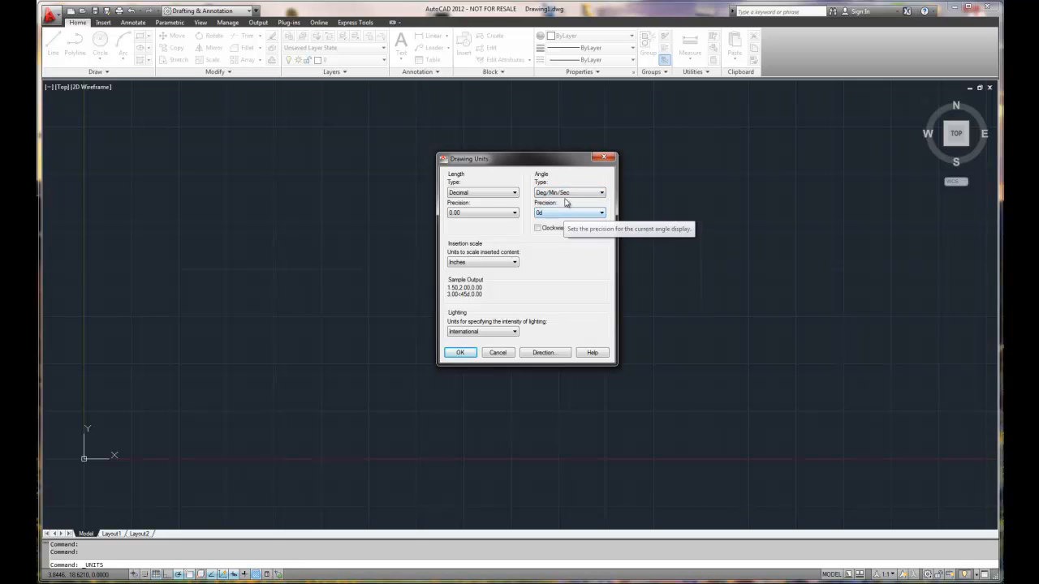
pyautogui.click(600, 193)
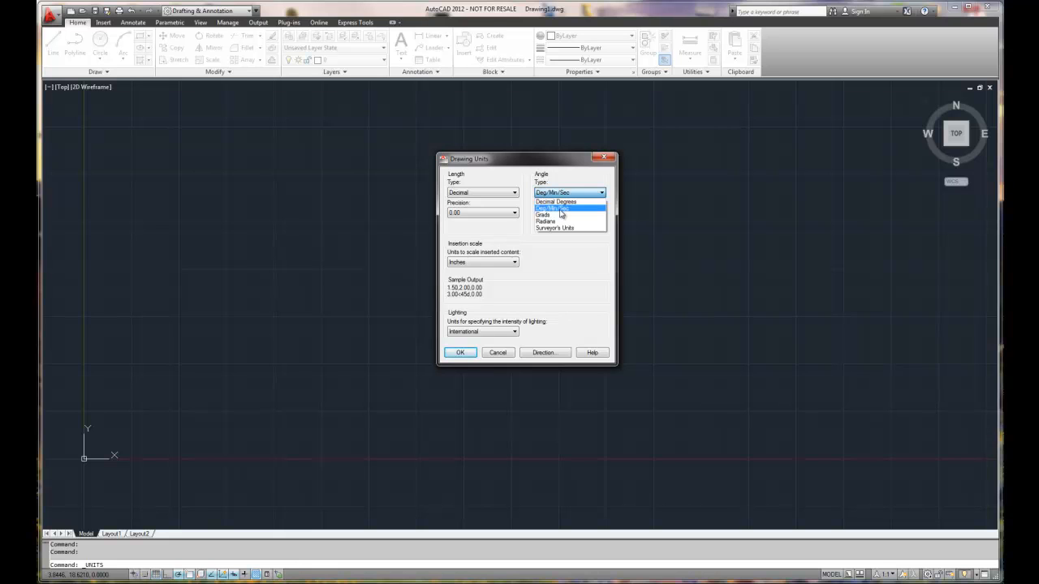
pyautogui.moveTo(559, 215)
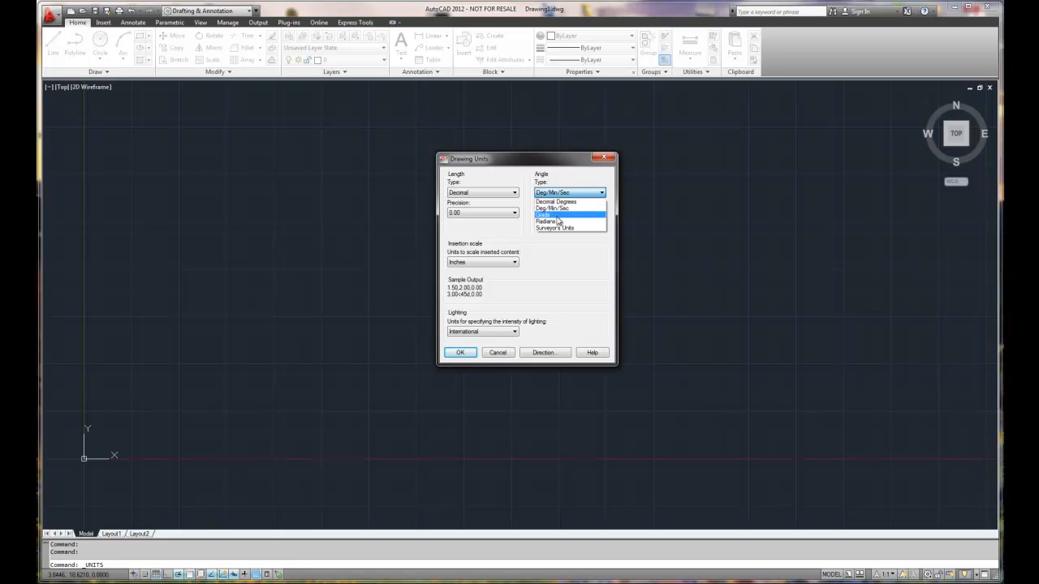
pyautogui.moveTo(554, 222)
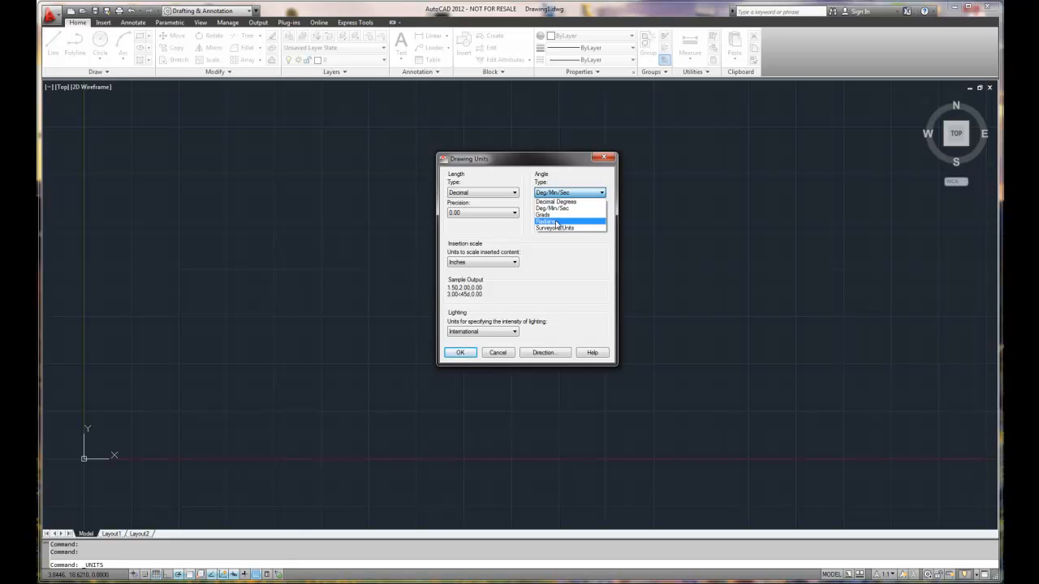
pyautogui.click(555, 227)
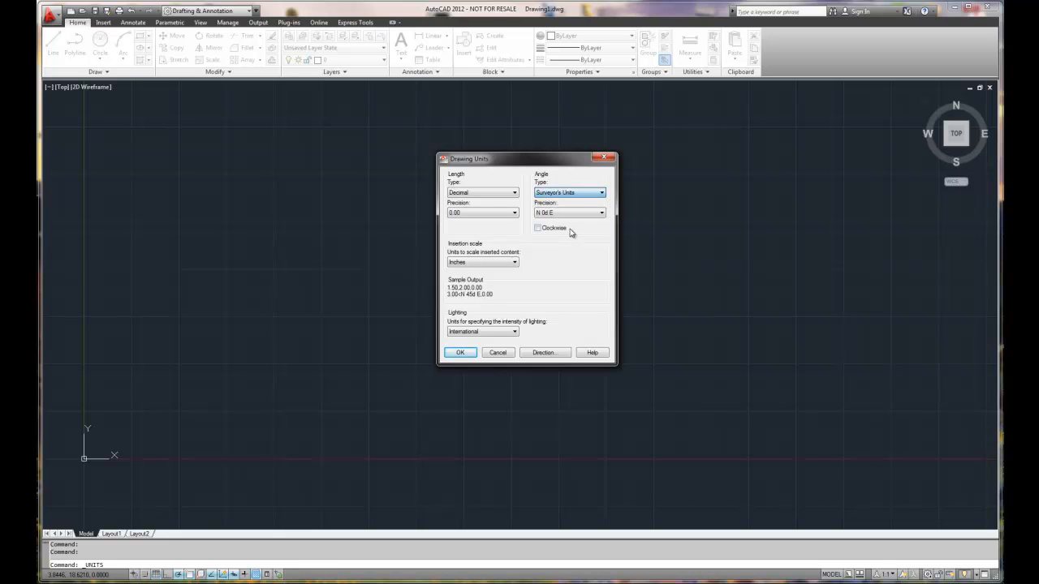
pyautogui.moveTo(537, 228)
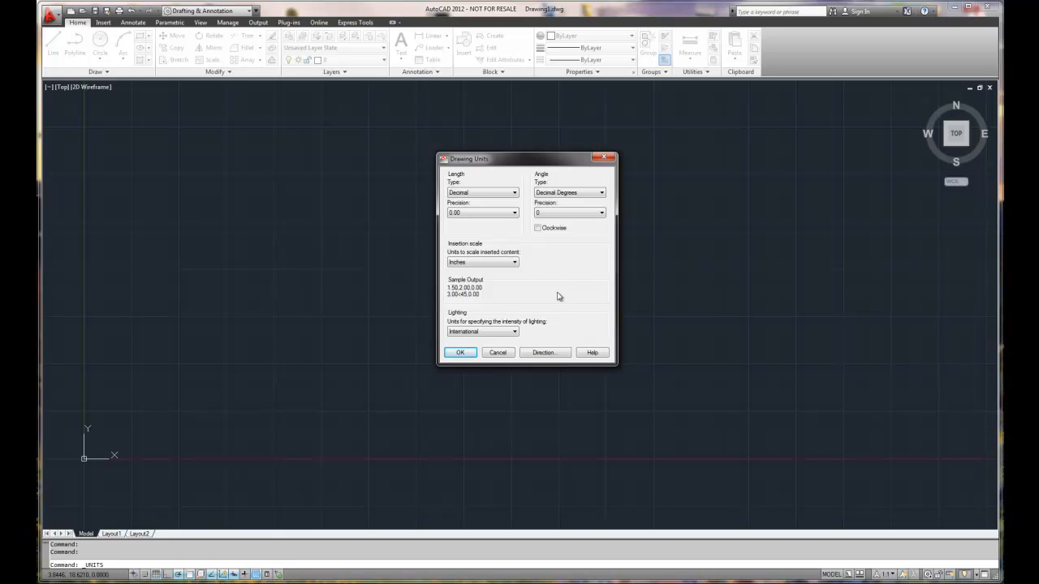
pyautogui.moveTo(475, 304)
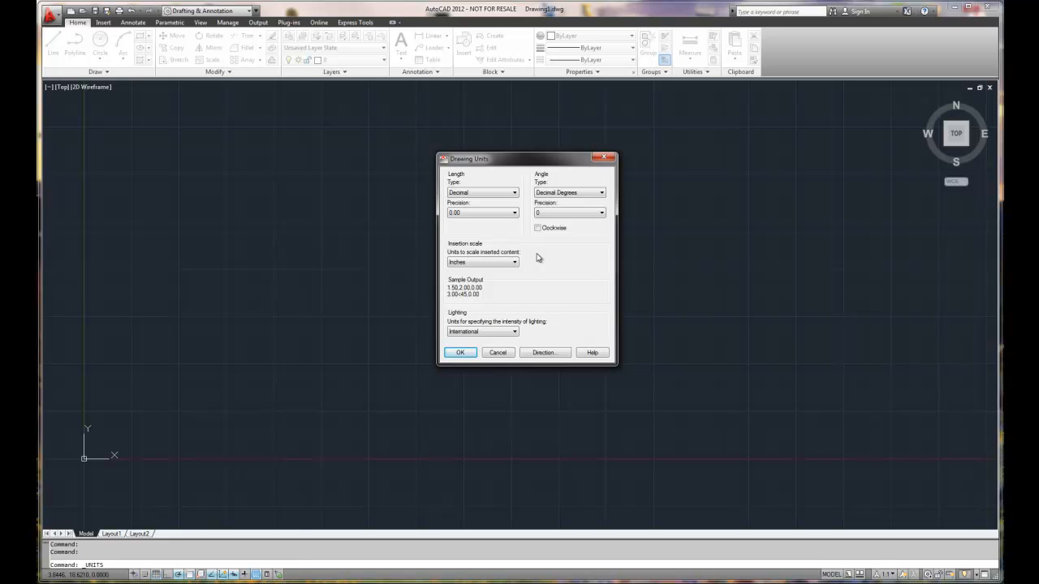
pyautogui.moveTo(543, 298)
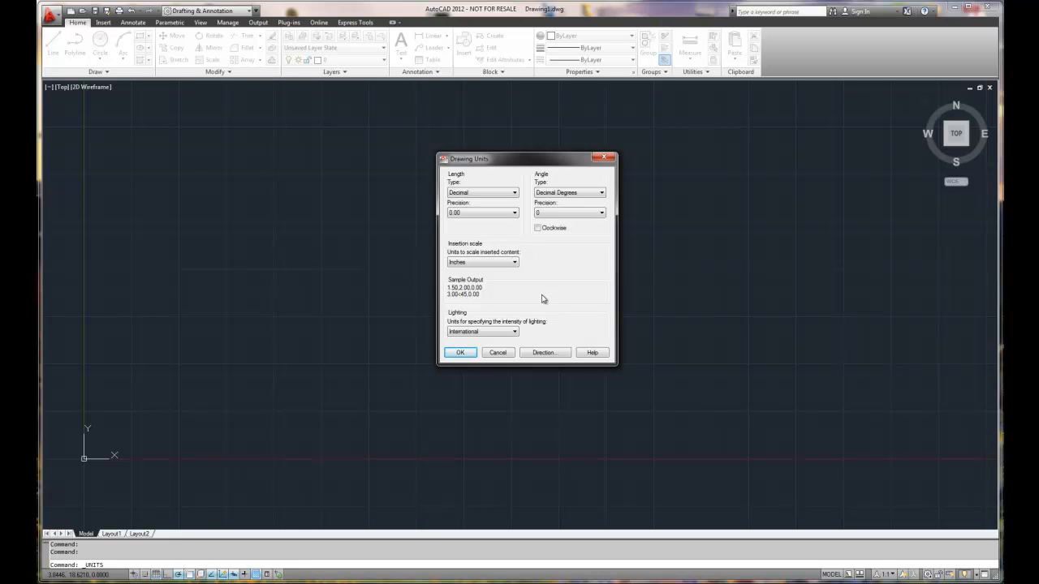
pyautogui.moveTo(554, 366)
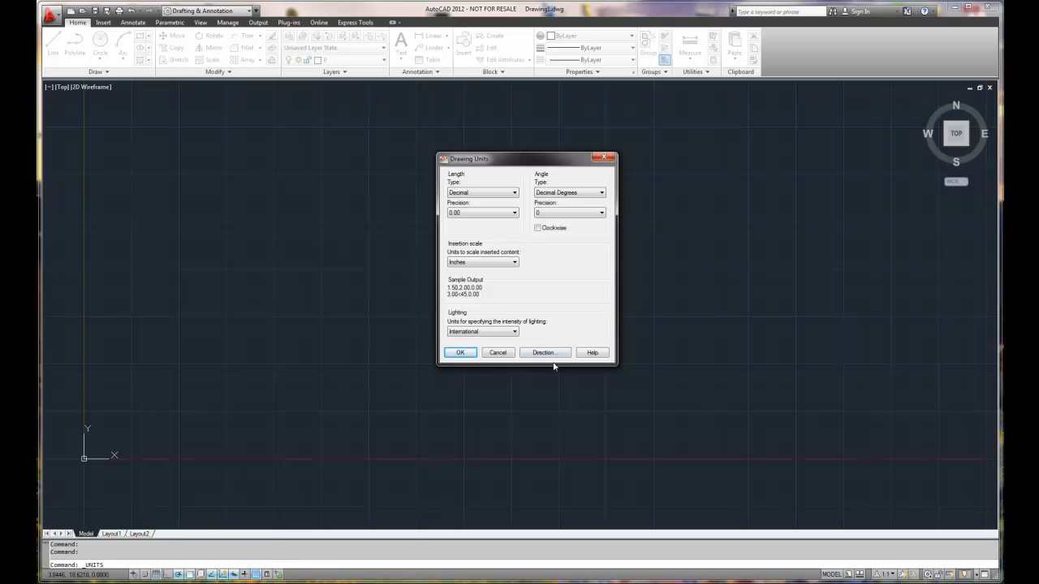
pyautogui.moveTo(544, 352)
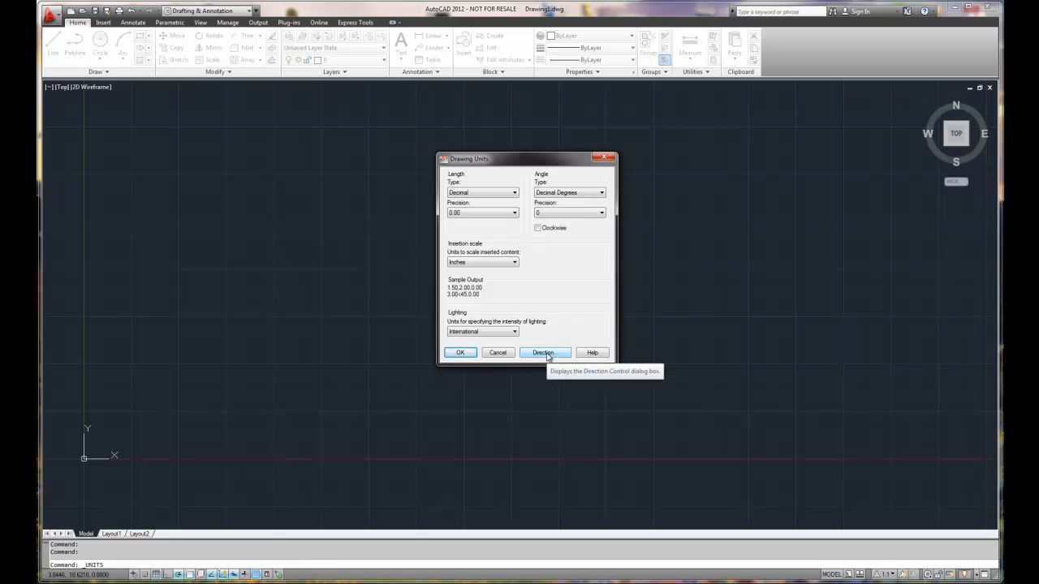
# - Confirm East as the base angle in Direction Control
pyautogui.click(544, 352)
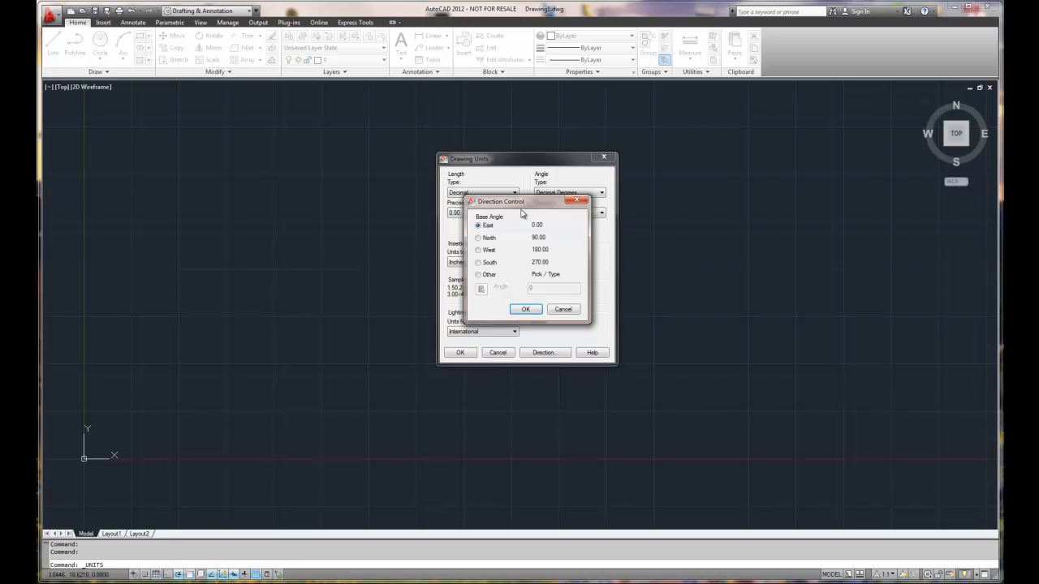
pyautogui.click(525, 310)
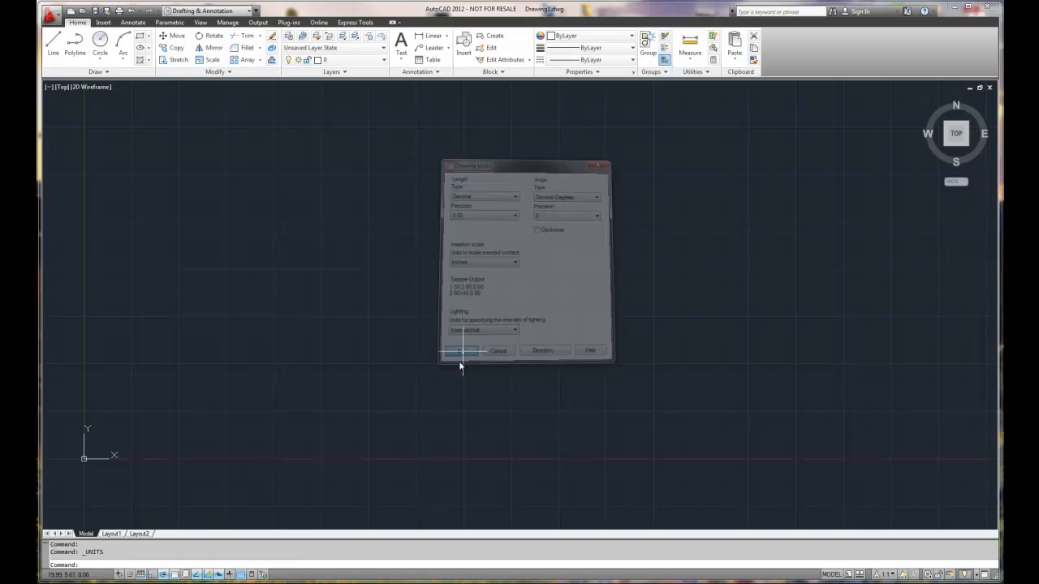
# - Apply the units, then open Drafting Settings from the Polar Tracking status-bar menu
pyautogui.click(461, 351)
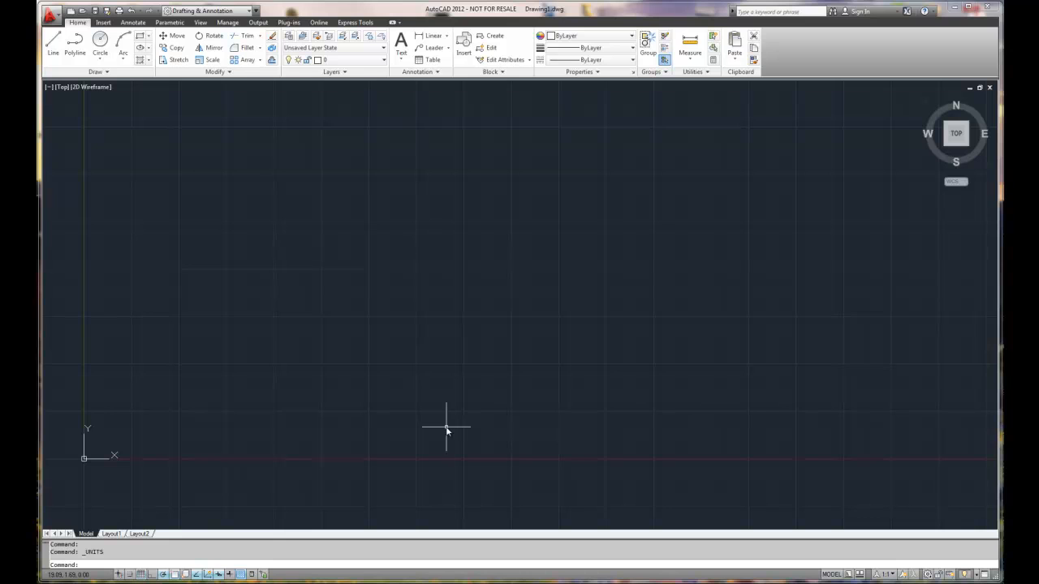
pyautogui.moveTo(401, 420)
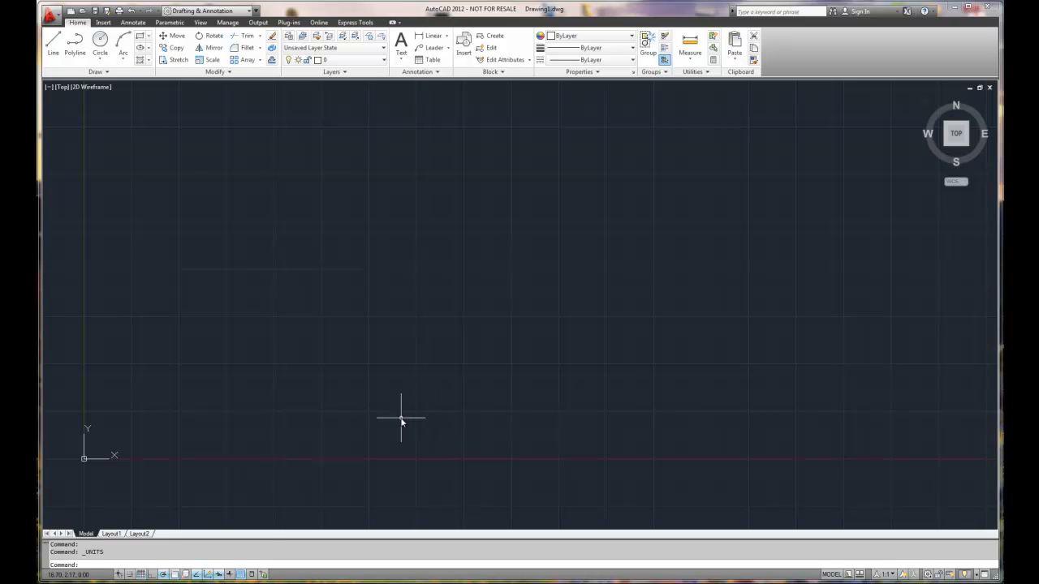
pyautogui.moveTo(208, 517)
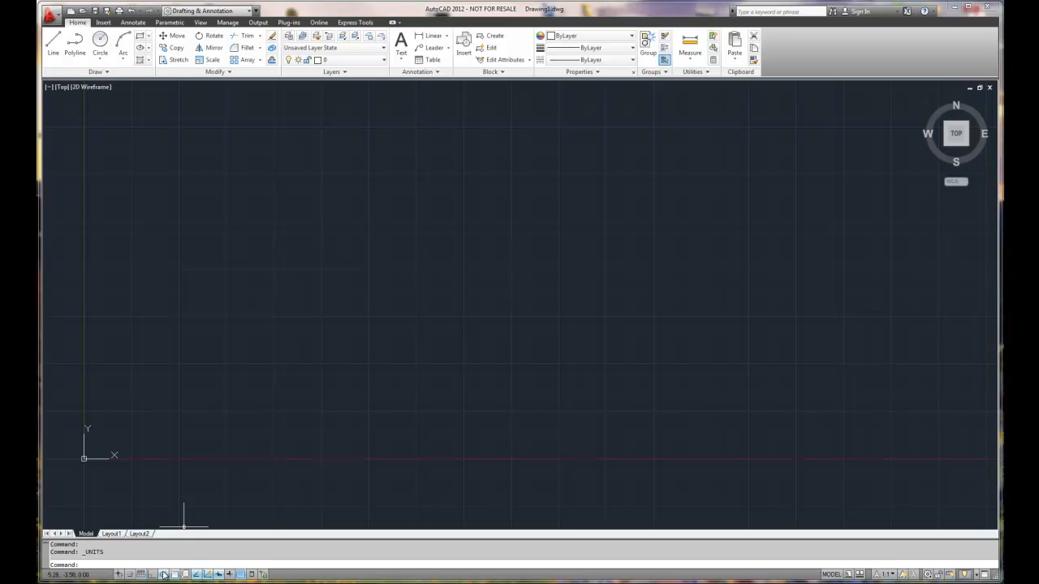
pyautogui.click(164, 575)
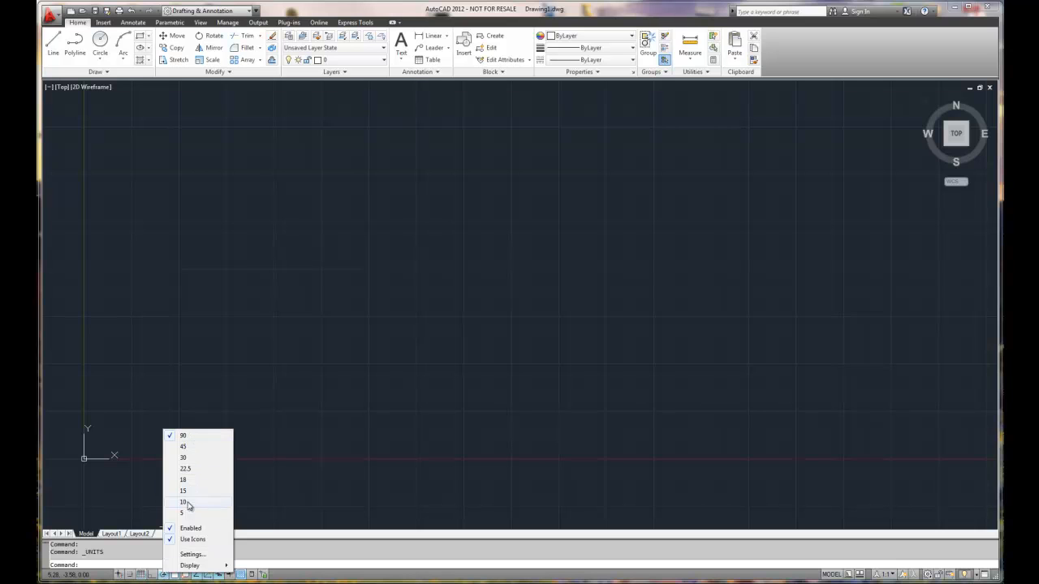
pyautogui.moveTo(183, 448)
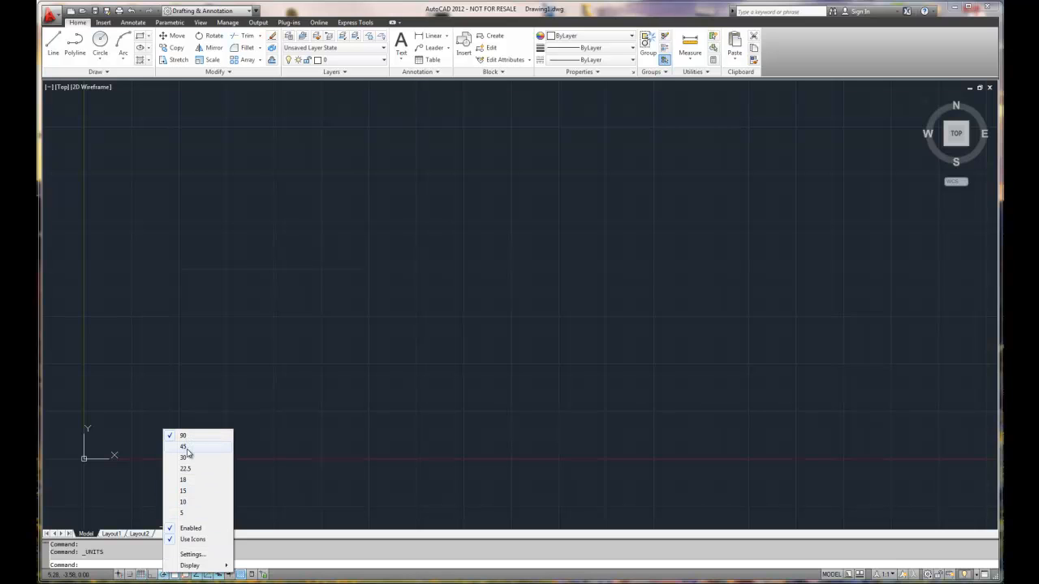
pyautogui.moveTo(186, 469)
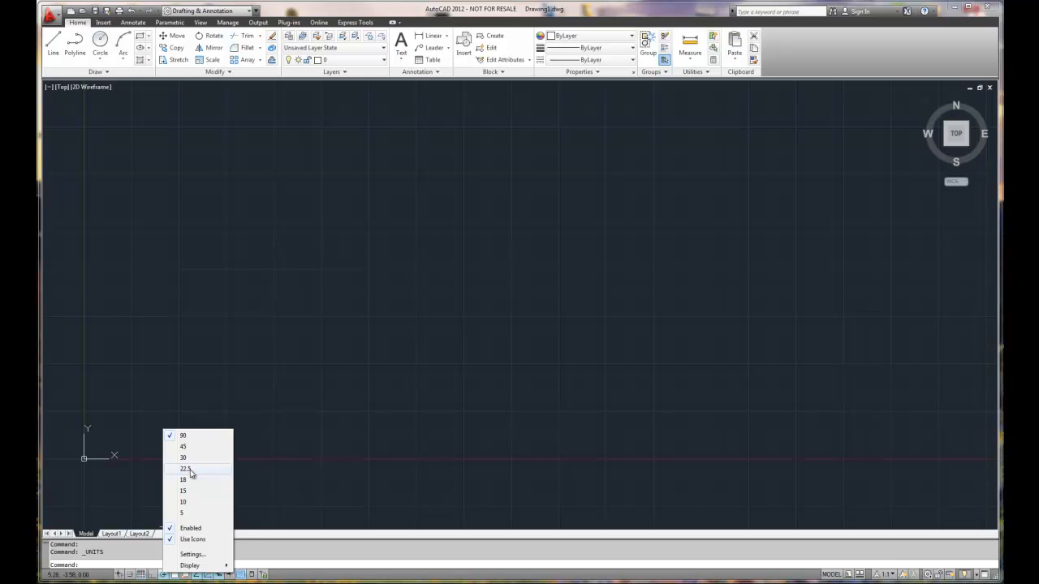
pyautogui.moveTo(209, 538)
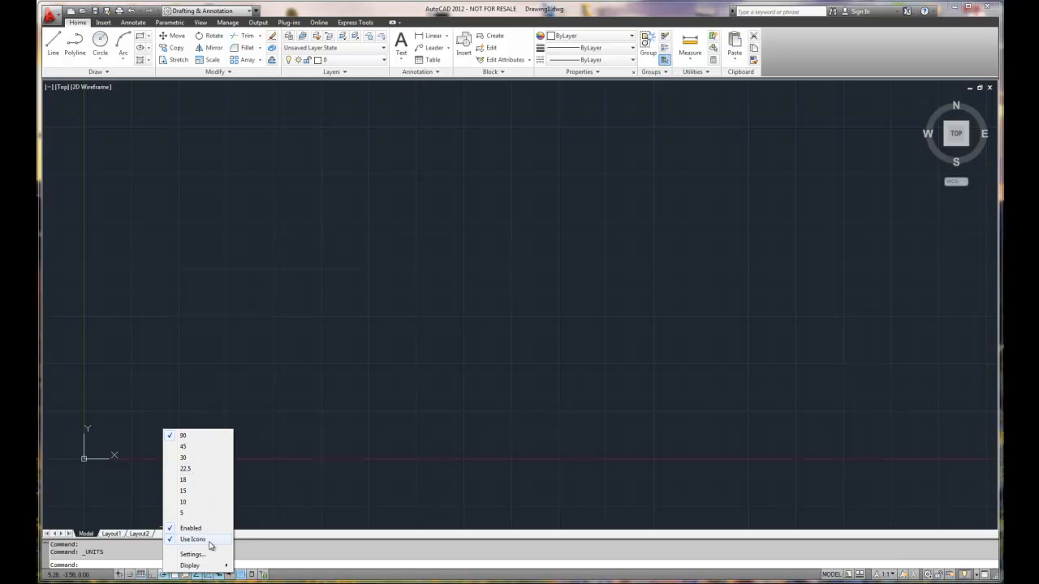
pyautogui.moveTo(192, 554)
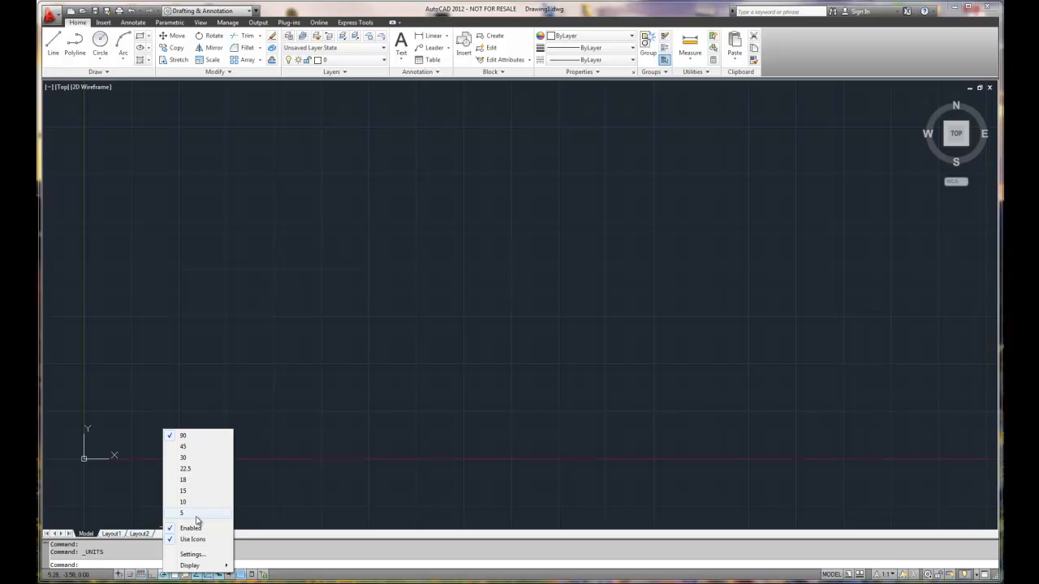
pyautogui.moveTo(193, 516)
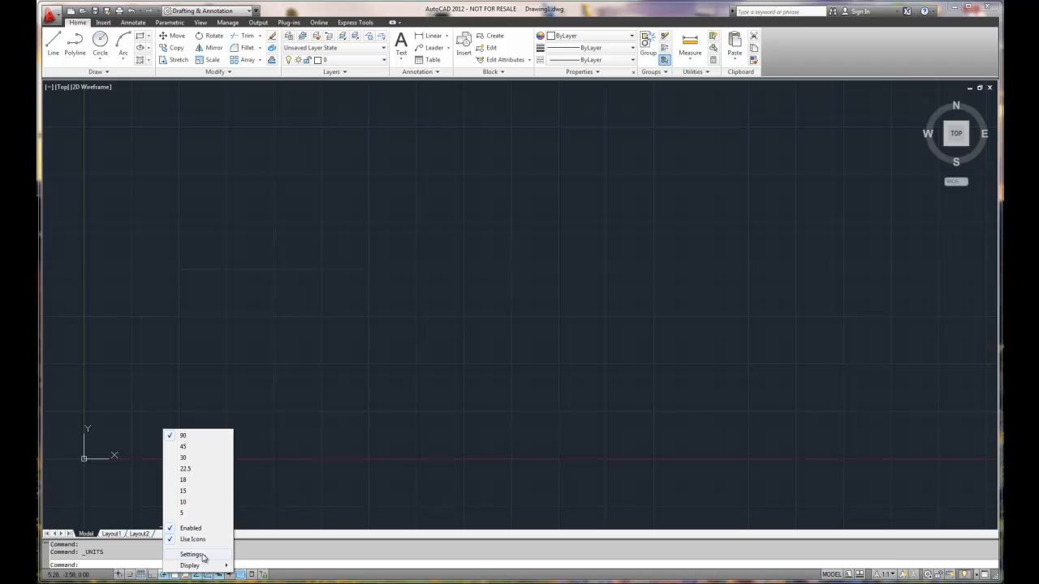
pyautogui.click(192, 554)
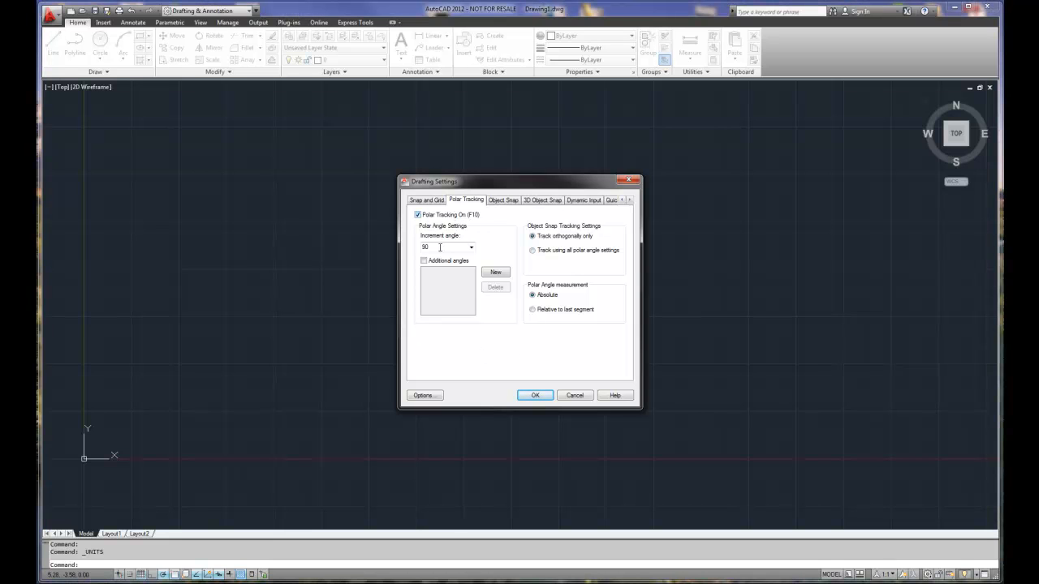
pyautogui.moveTo(446, 246)
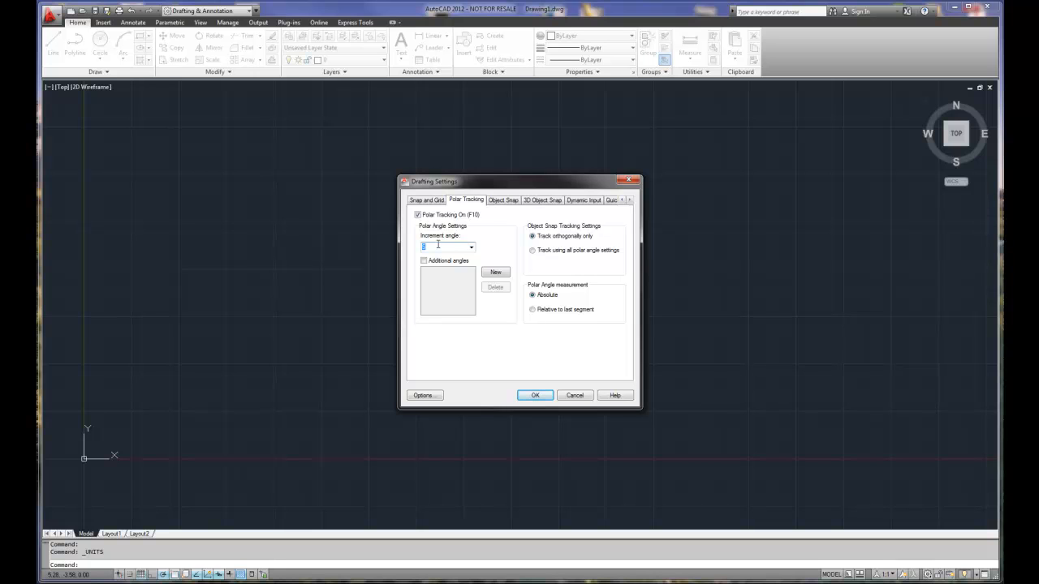
pyautogui.moveTo(422, 261)
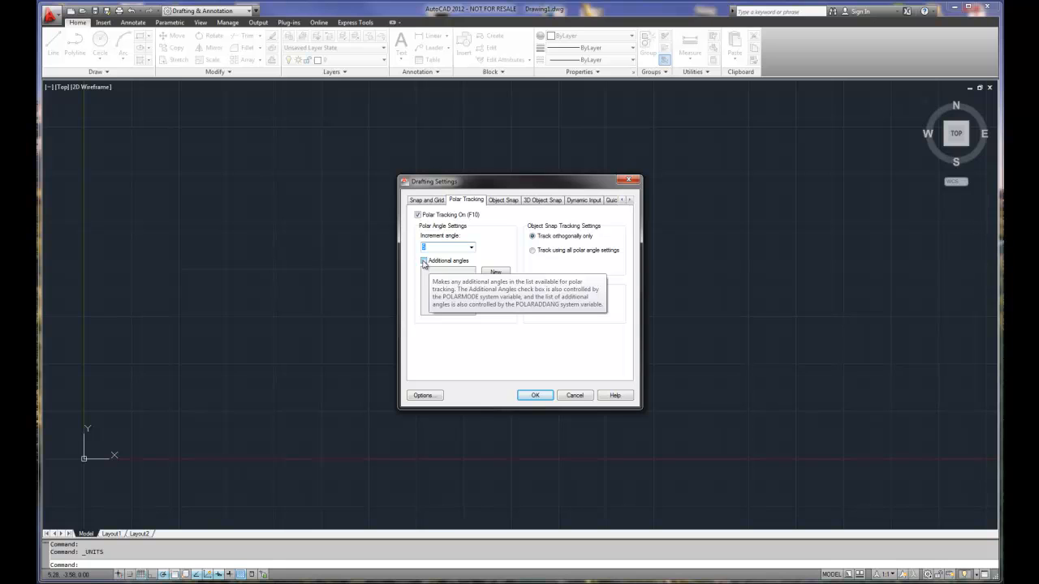
# - Enable Additional angles alongside the 5° polar increment
pyautogui.click(422, 260)
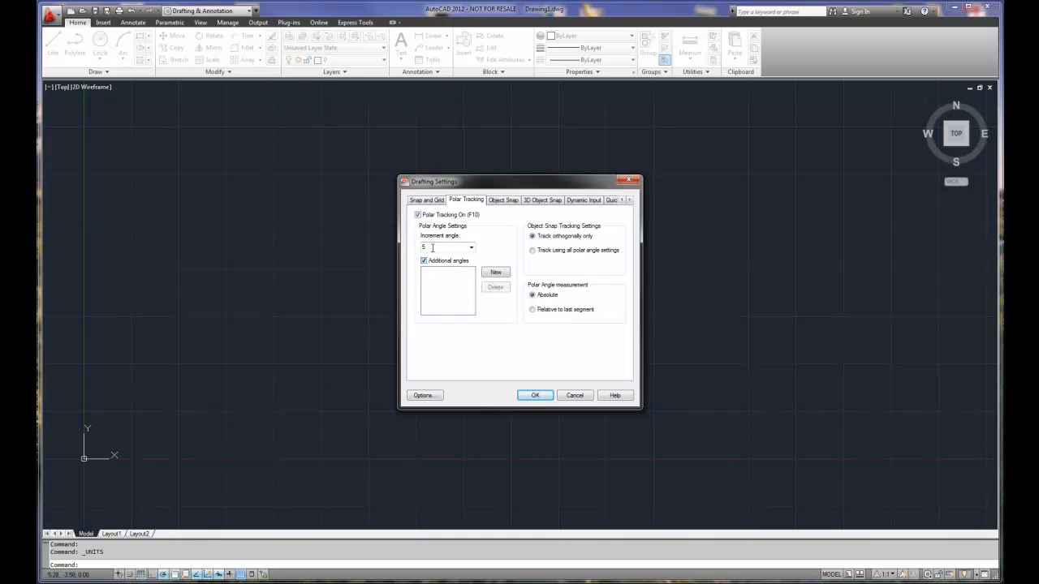
pyautogui.moveTo(443, 279)
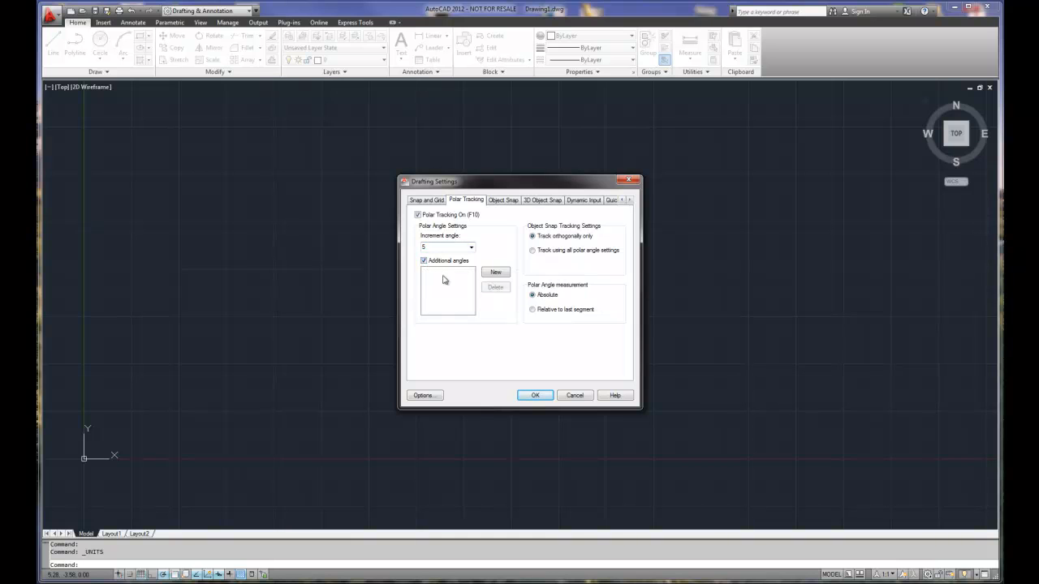
pyautogui.moveTo(446, 289)
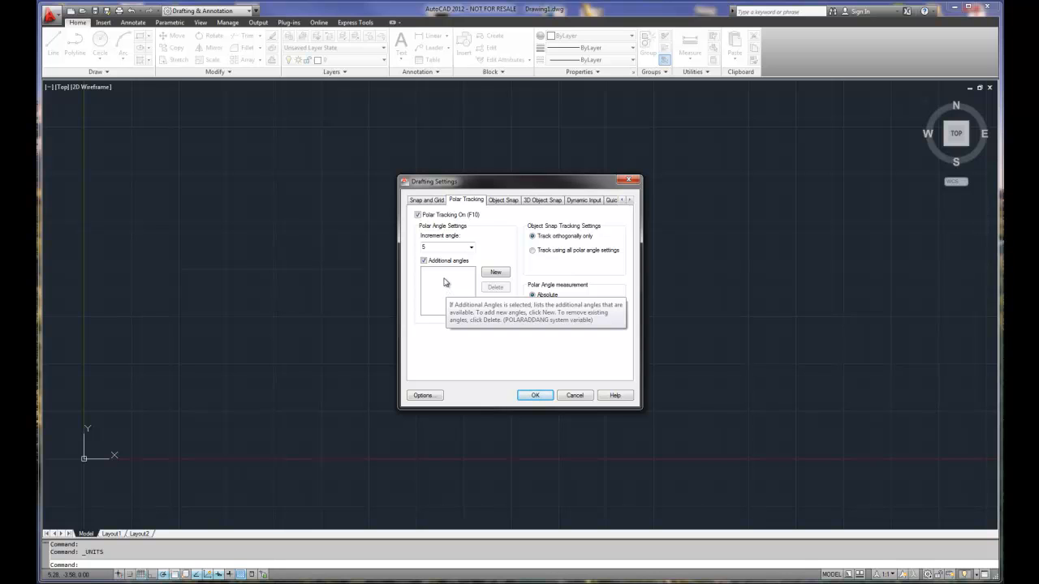
pyautogui.moveTo(458, 275)
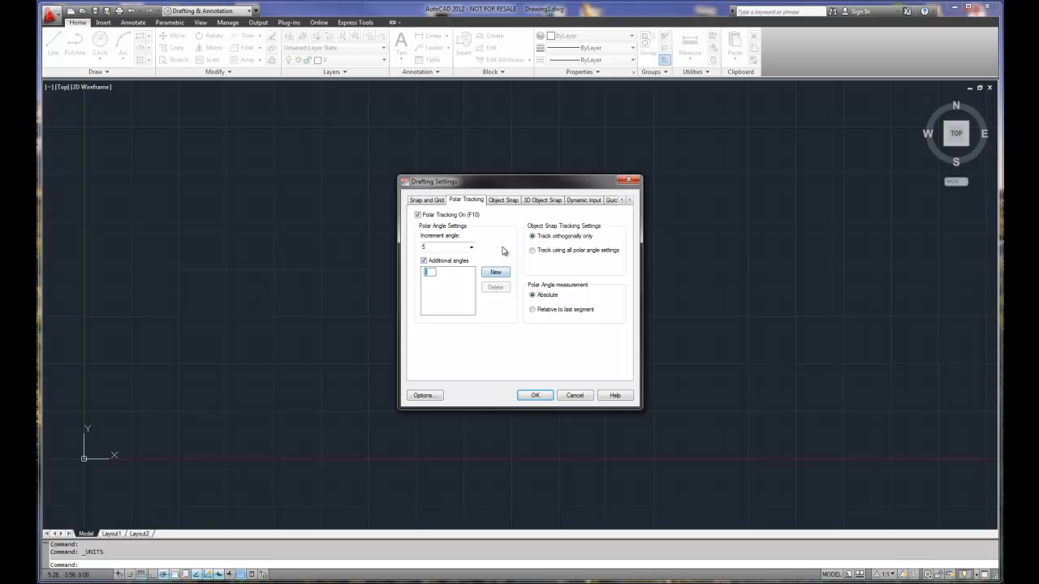
# - Enter 22.5 as a new additional polar tracking angle
pyautogui.write('22.5')
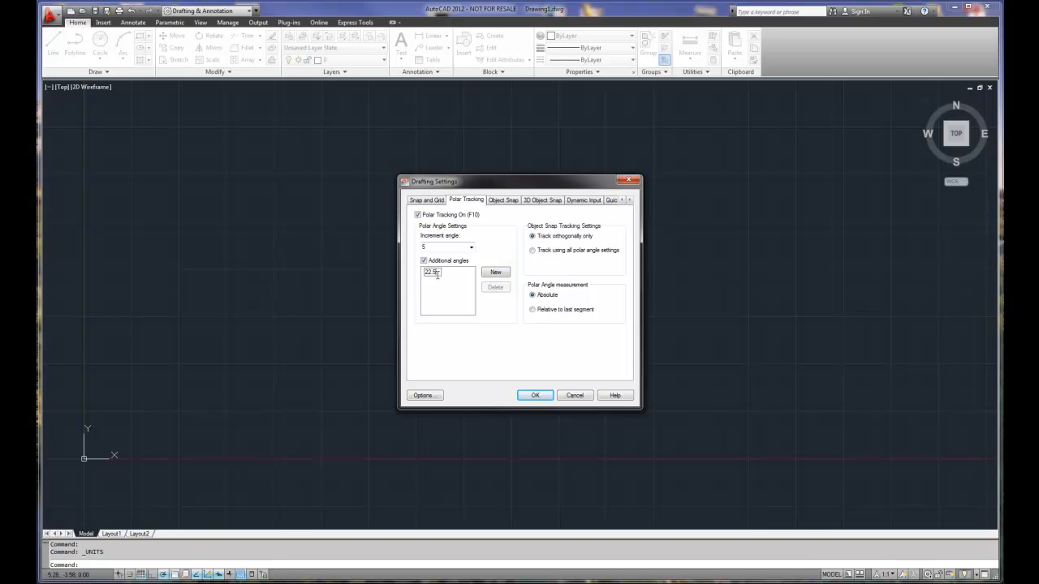
pyautogui.moveTo(446, 293)
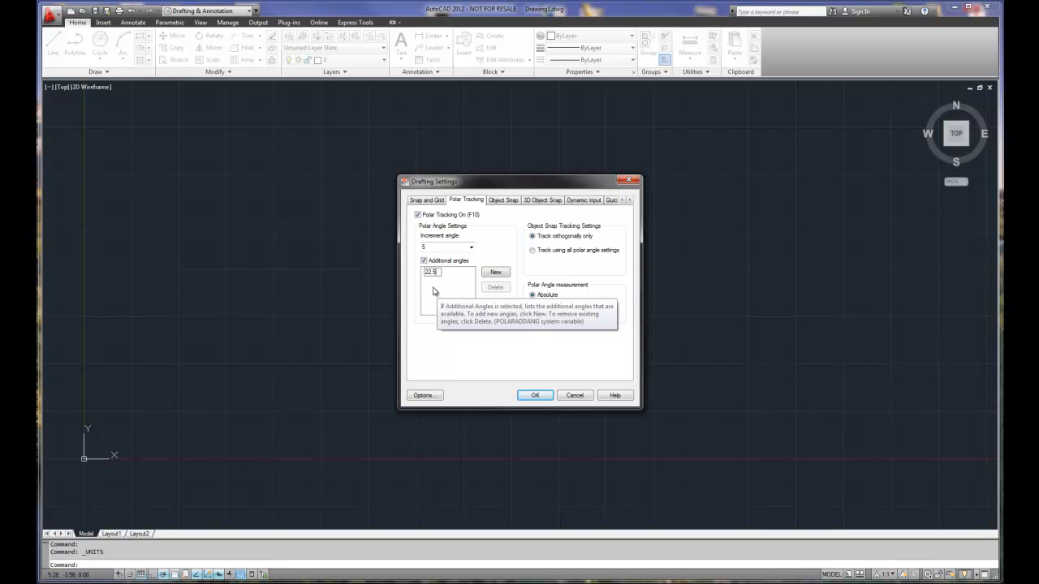
pyautogui.moveTo(437, 286)
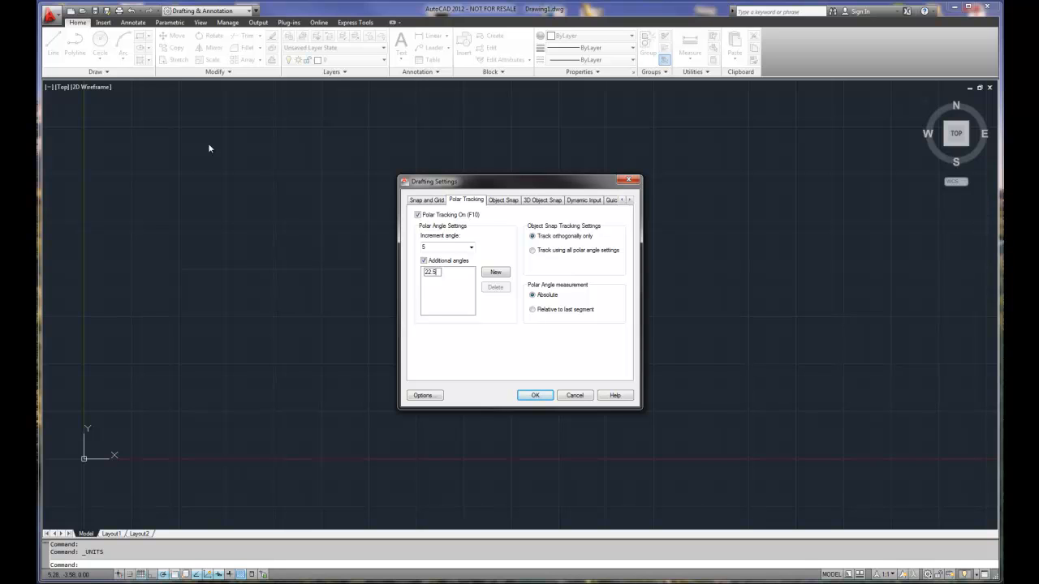
pyautogui.moveTo(213, 150)
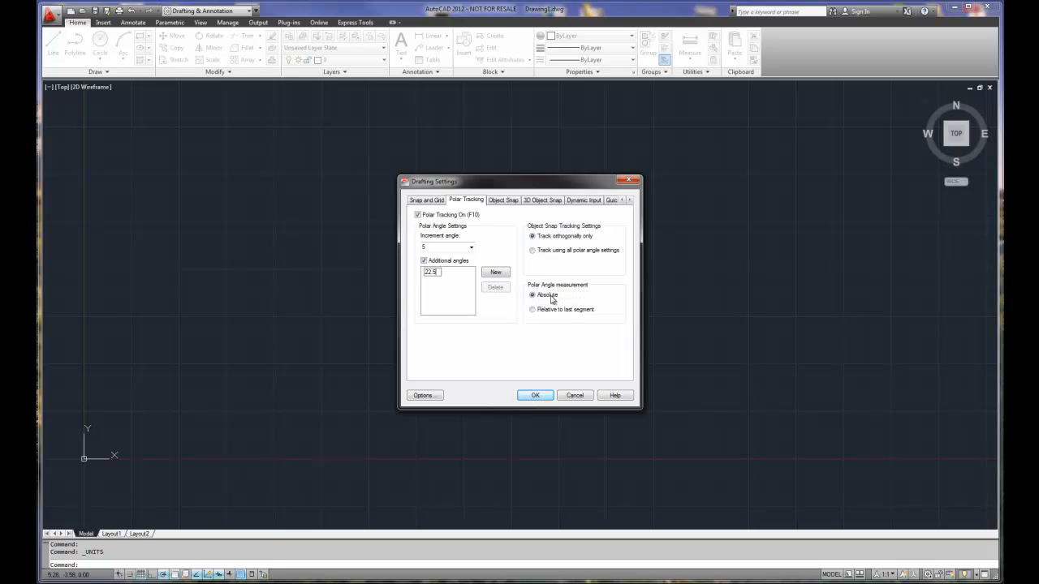
pyautogui.moveTo(564, 235)
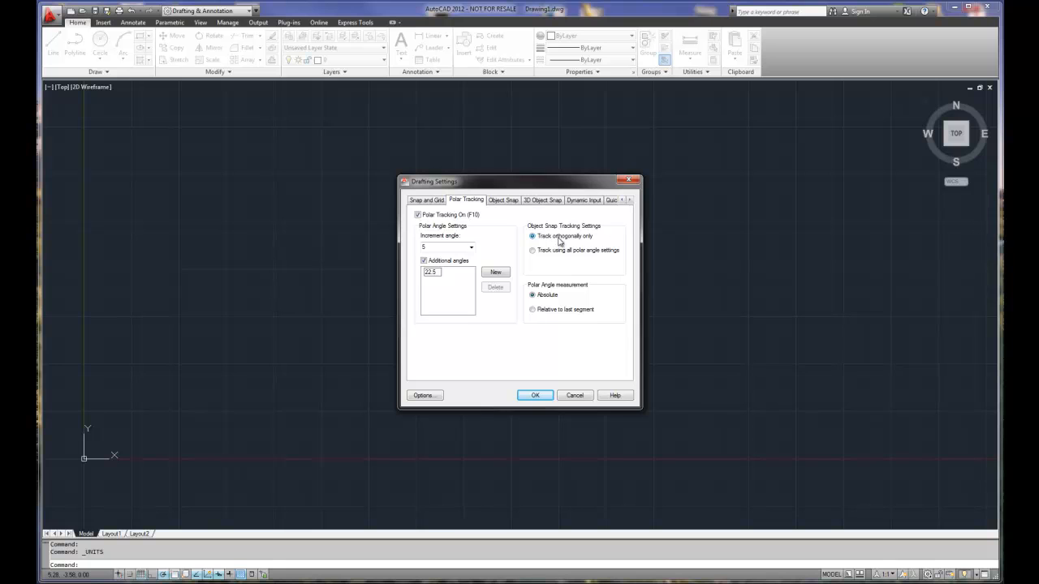
pyautogui.moveTo(532, 250)
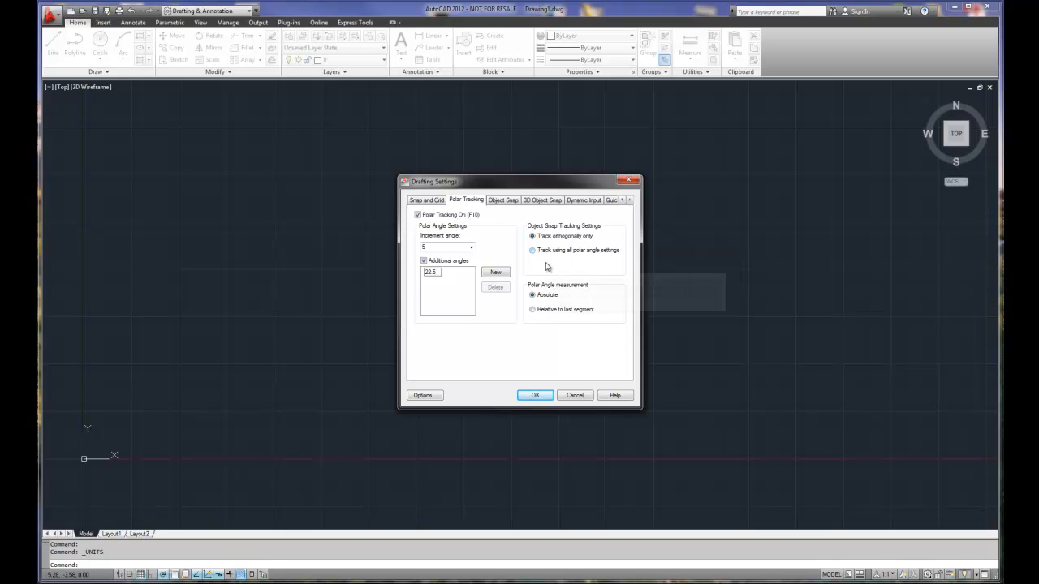
pyautogui.moveTo(546, 262)
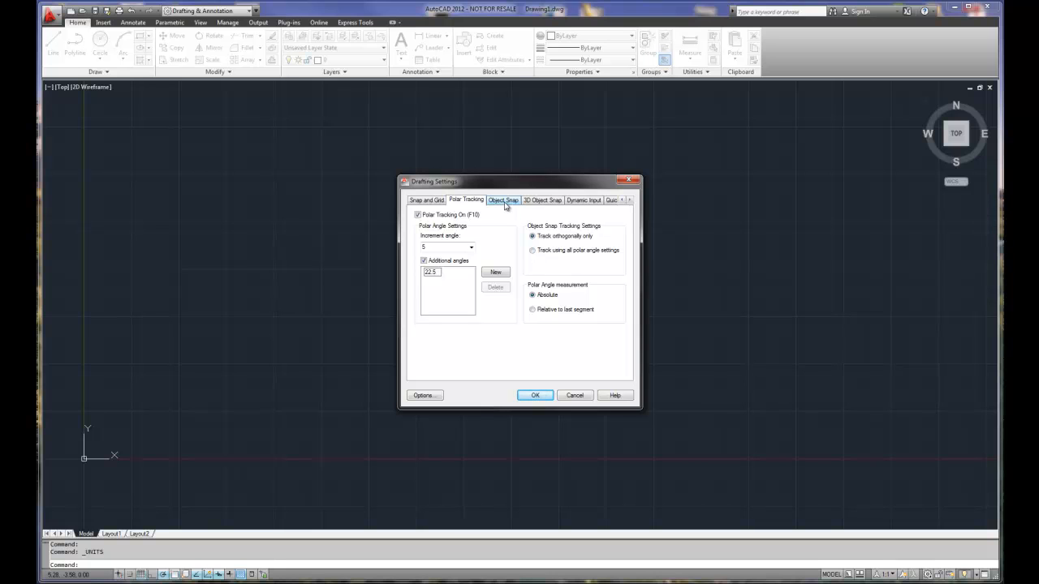
# - Show the Object Snap modes and switch off Node snapping
pyautogui.click(502, 200)
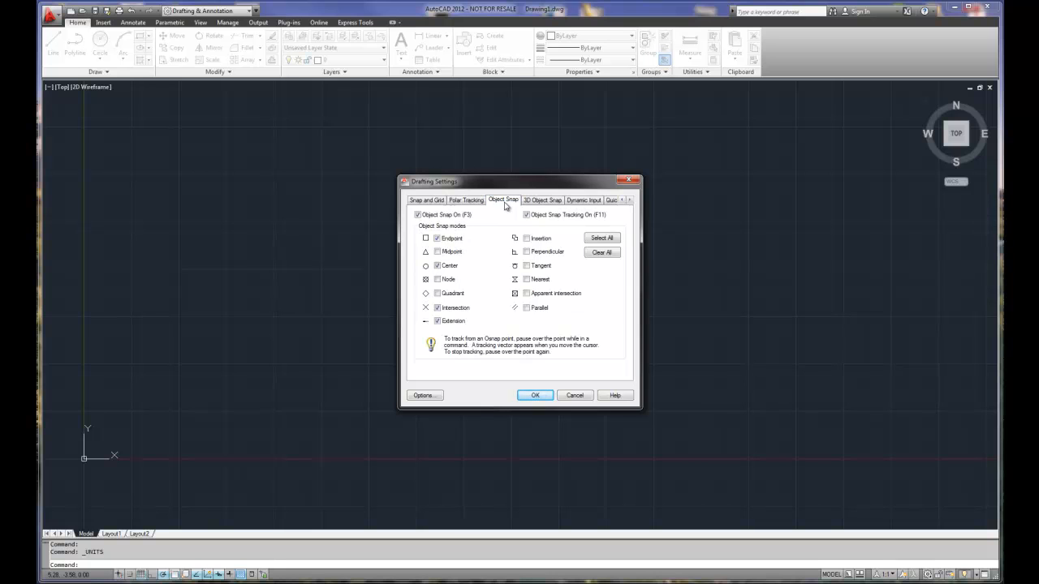
pyautogui.moveTo(485, 238)
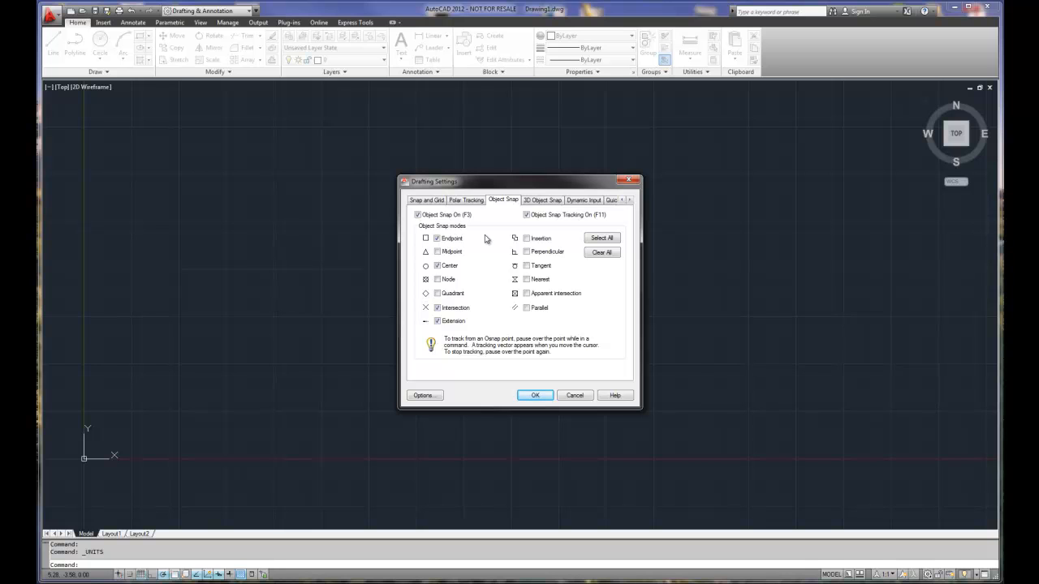
pyautogui.moveTo(487, 238)
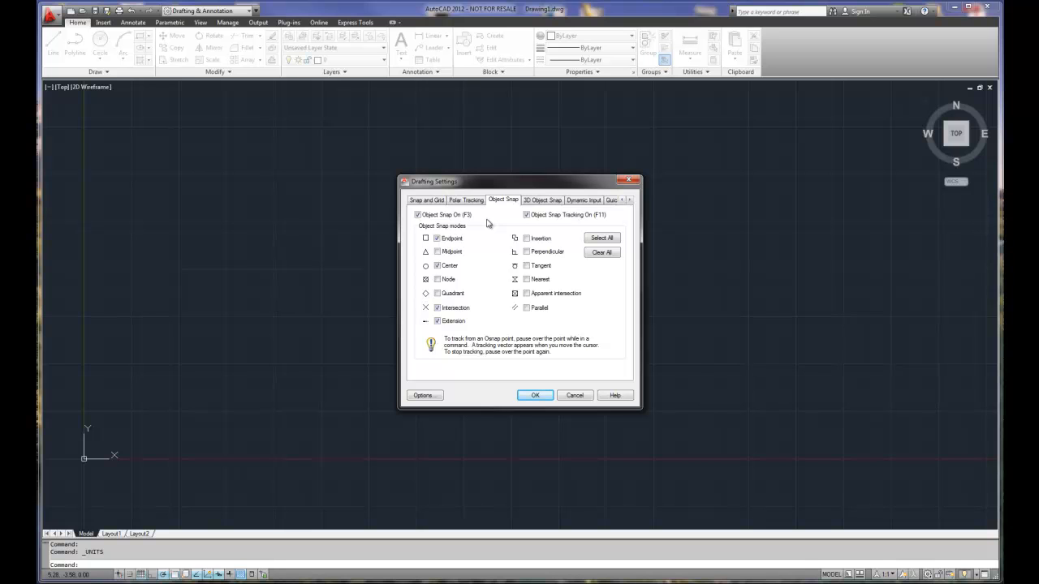
pyautogui.moveTo(490, 292)
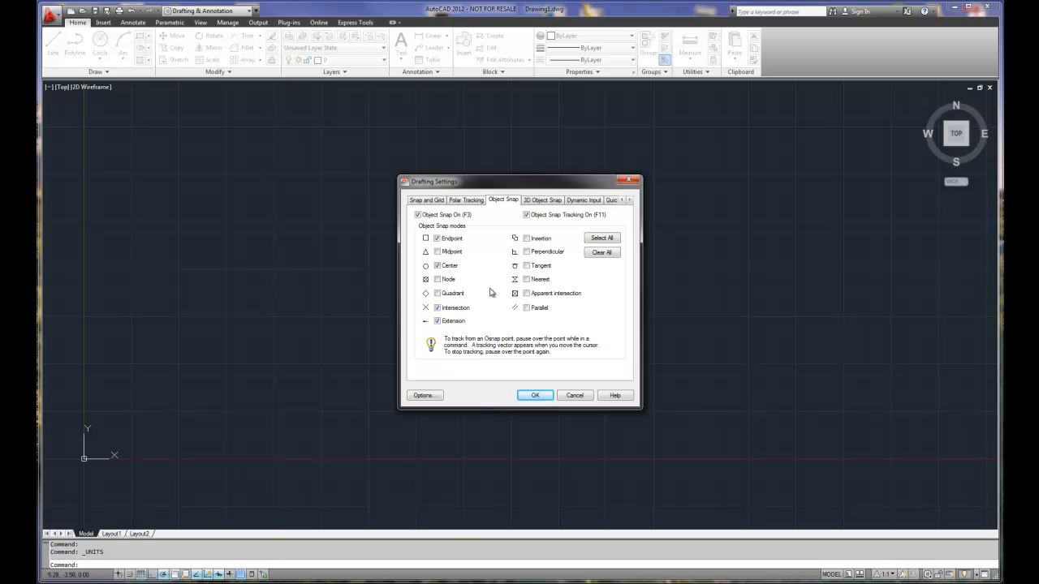
pyautogui.click(436, 238)
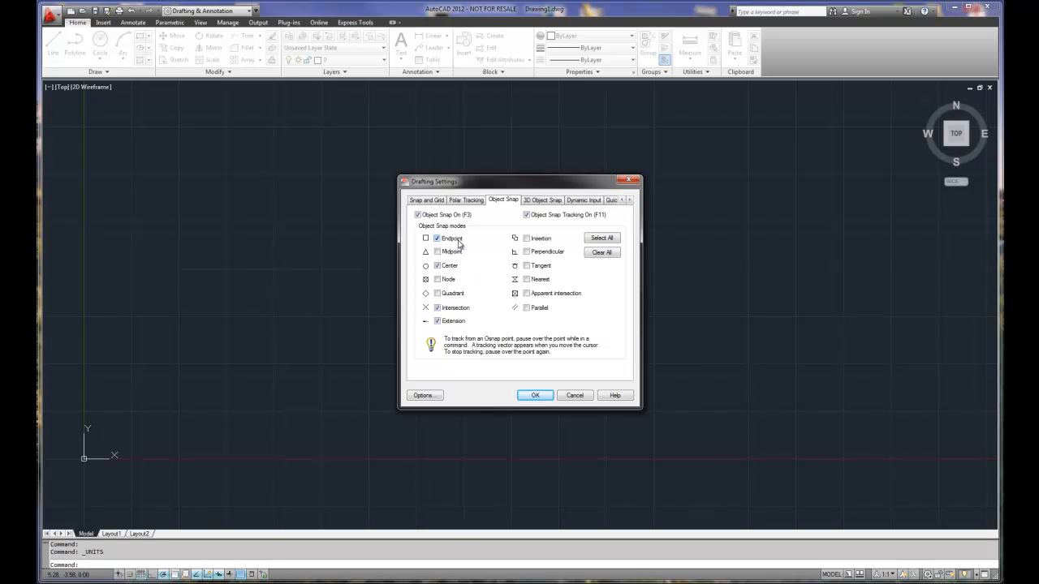
pyautogui.moveTo(452, 237)
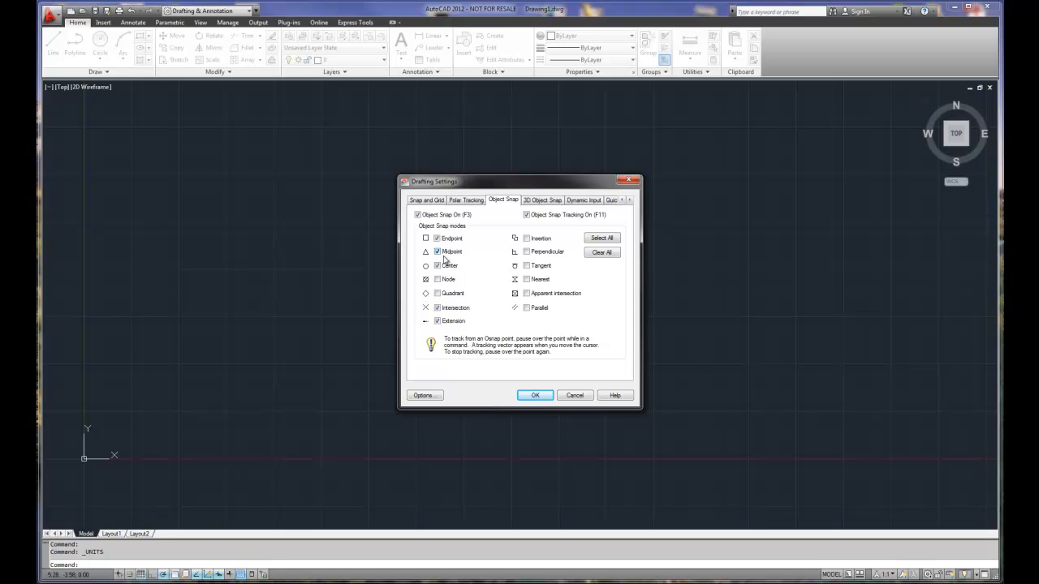
pyautogui.moveTo(471, 266)
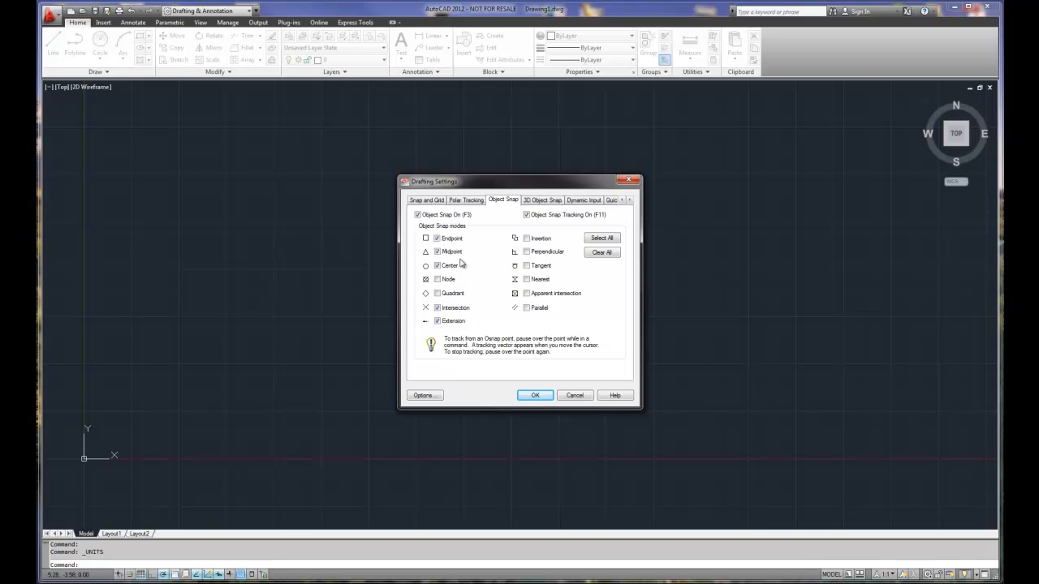
# - Turn on Midpoint object snap
pyautogui.click(438, 265)
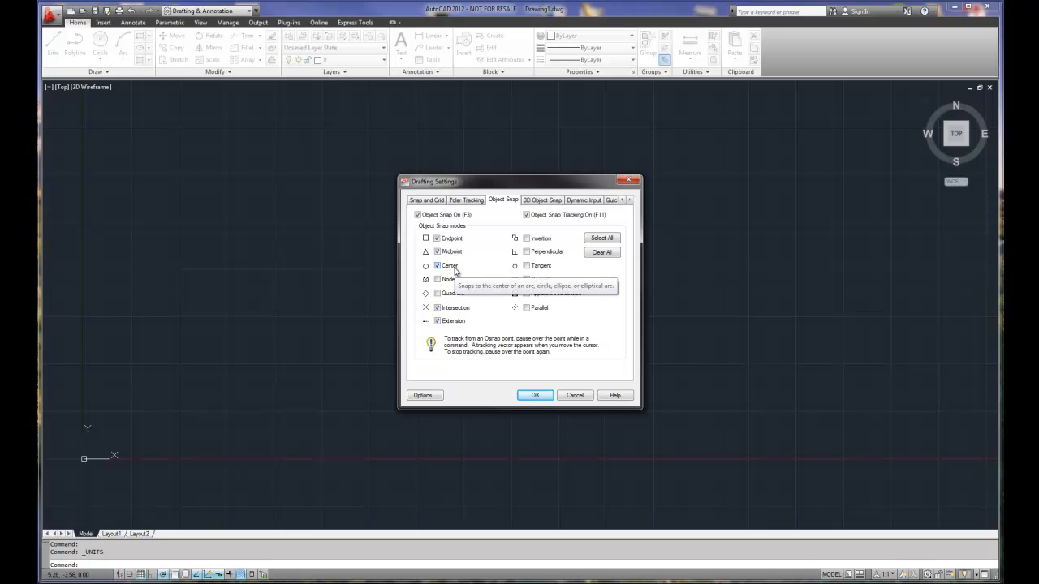
pyautogui.moveTo(539, 266)
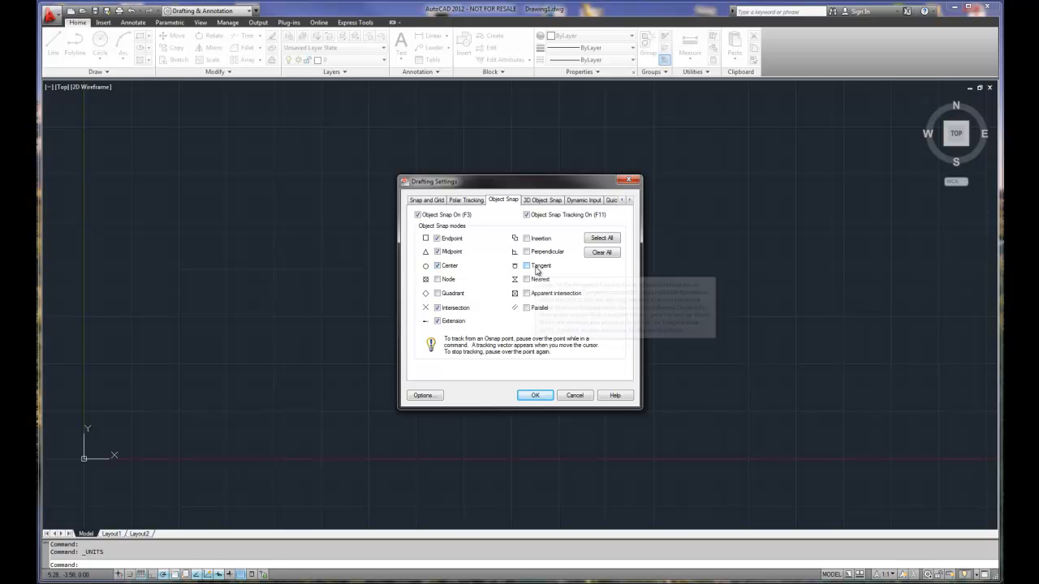
pyautogui.moveTo(539, 266)
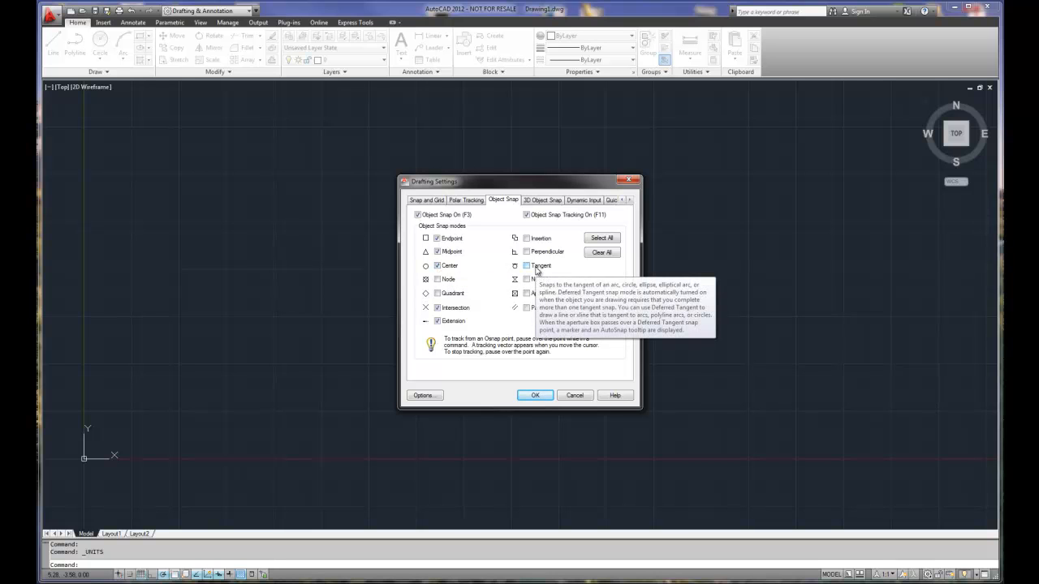
pyautogui.moveTo(477, 276)
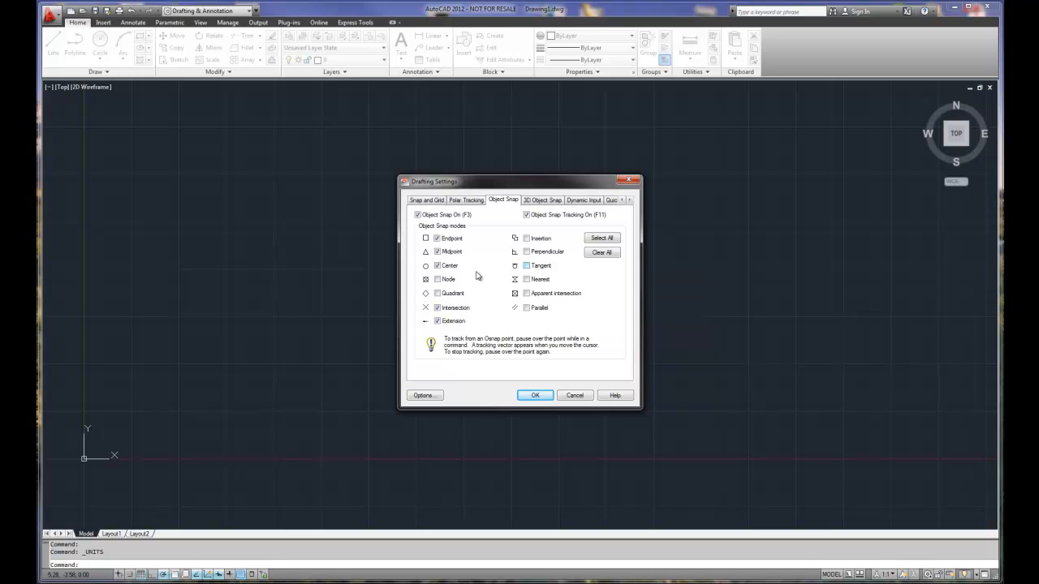